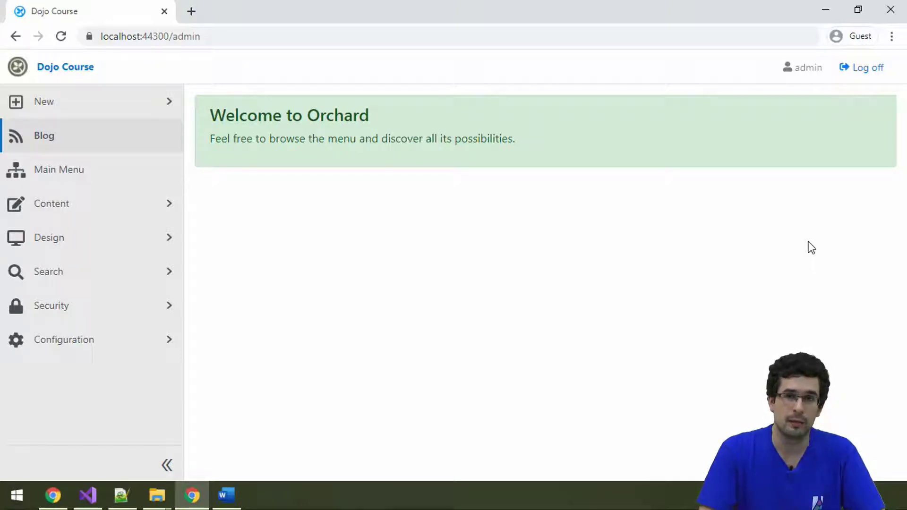
mouse_move(269, 230)
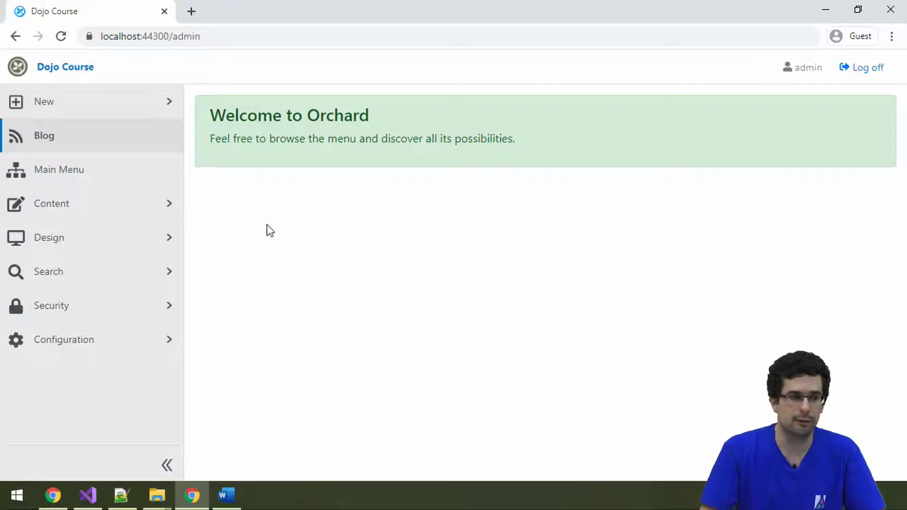
Open the empty Media Library from the Content menu and scroll the sidebar to Configuration
click(51, 204)
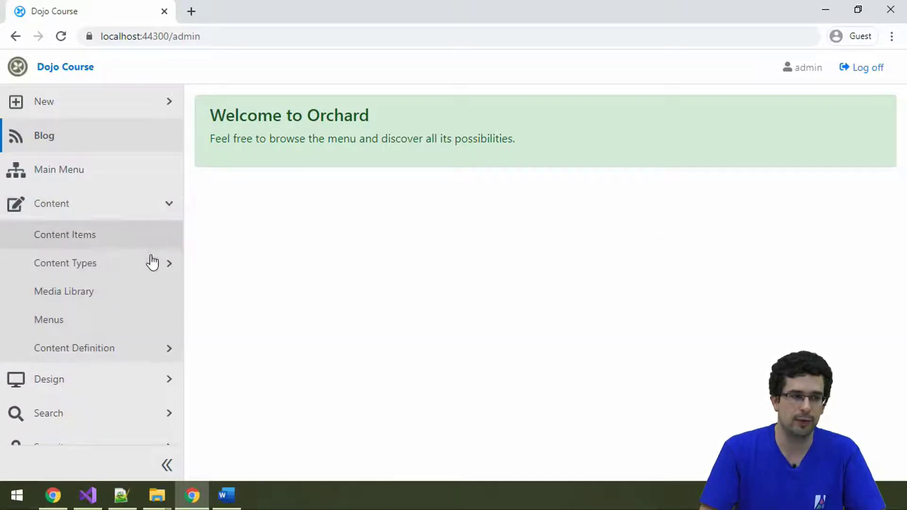
click(64, 291)
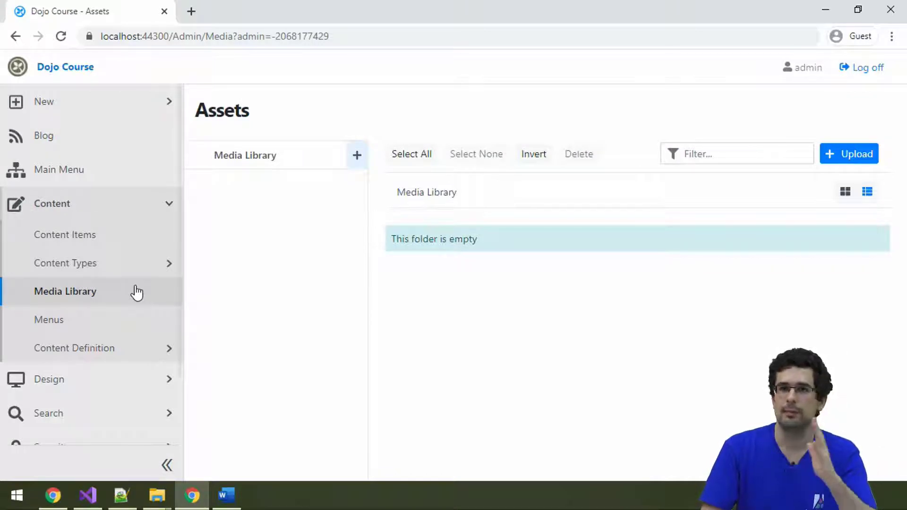
scroll(down, 3)
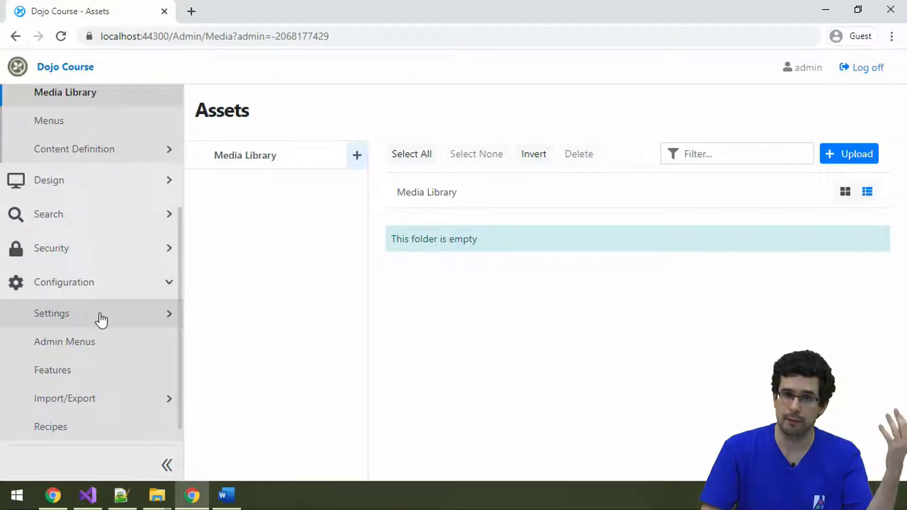
mouse_move(98, 332)
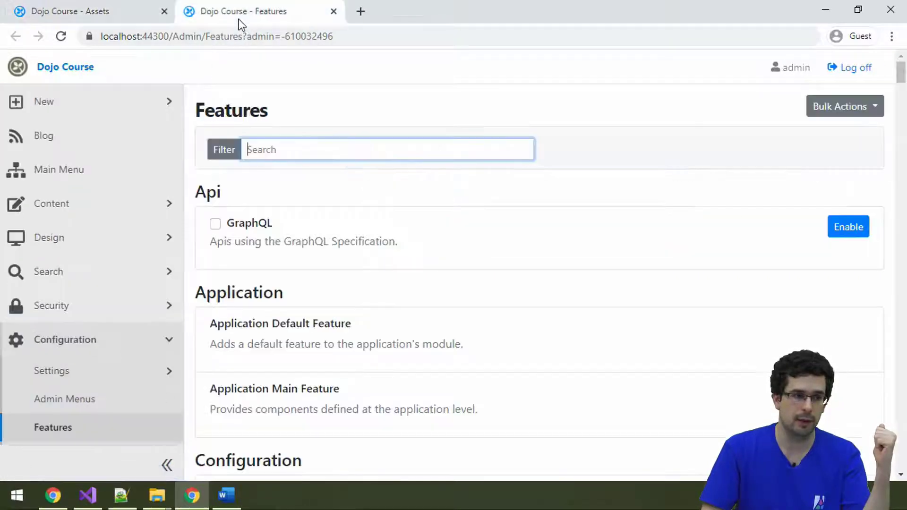
text(media)
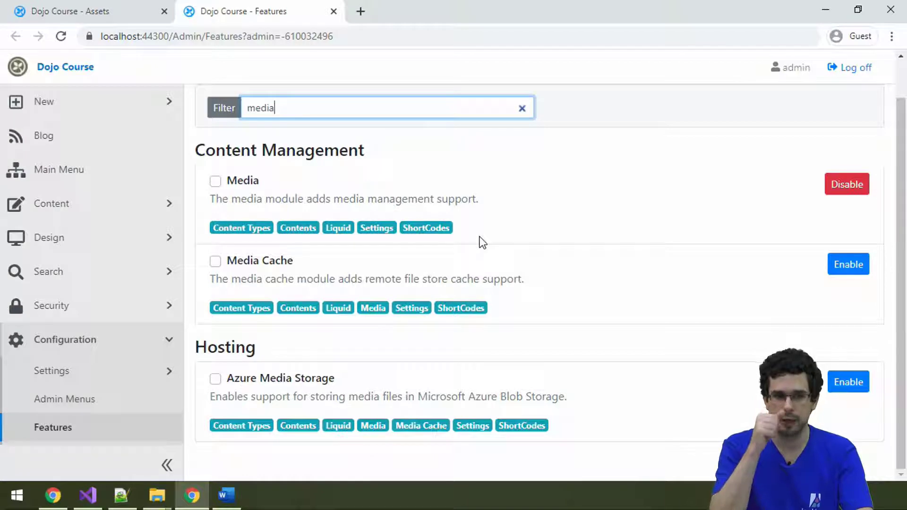
mouse_move(323, 225)
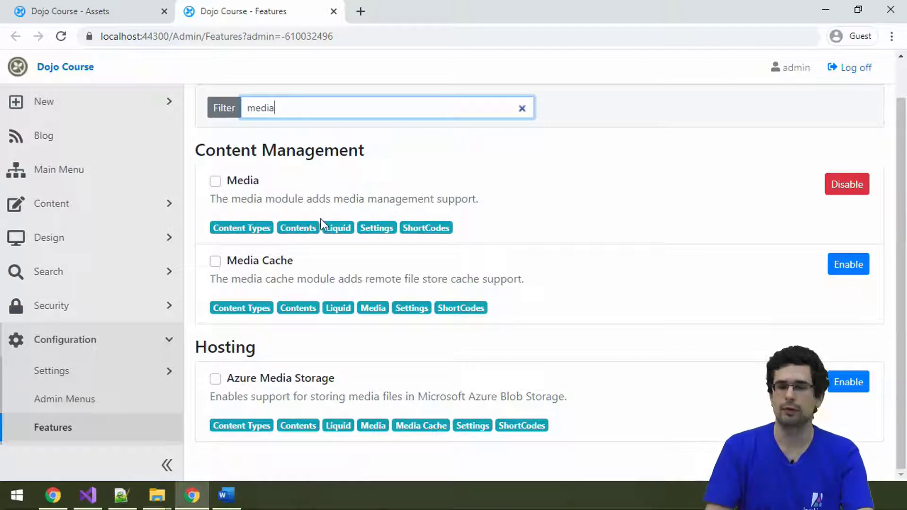
mouse_move(249, 188)
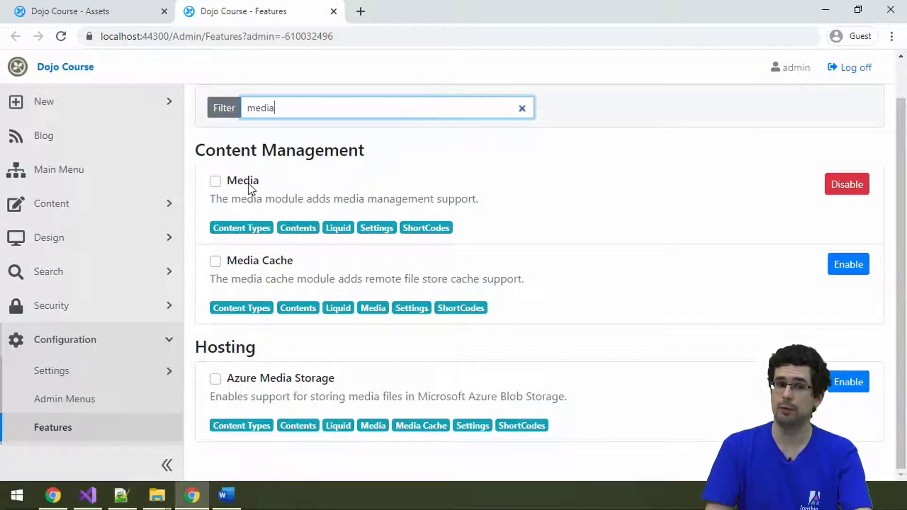
mouse_move(263, 222)
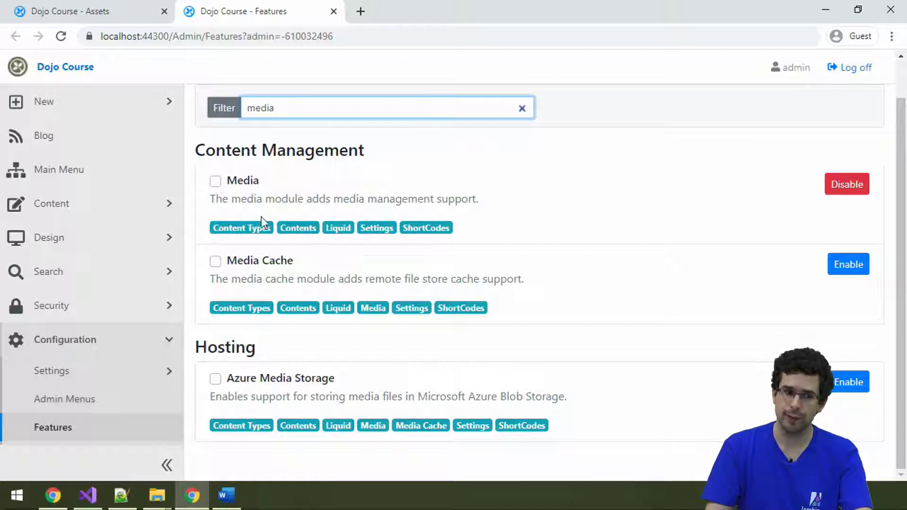
mouse_move(281, 357)
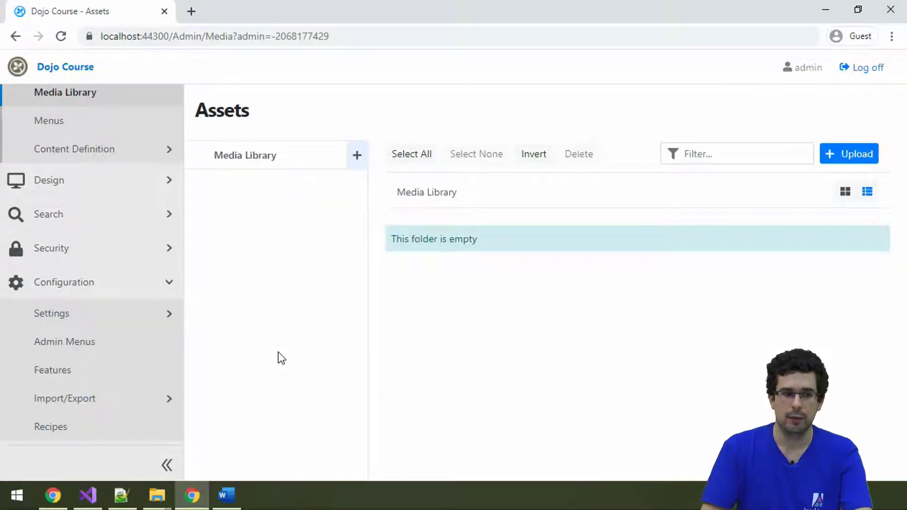
mouse_move(77, 240)
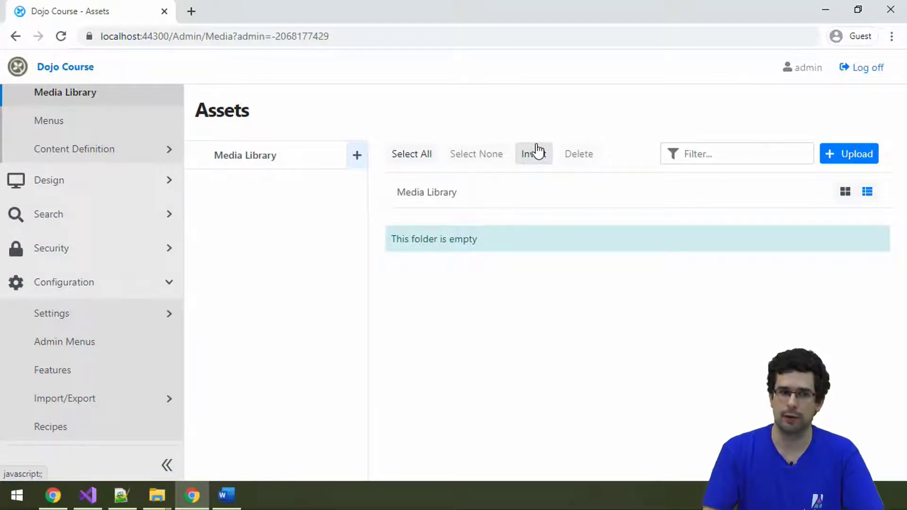
mouse_move(357, 155)
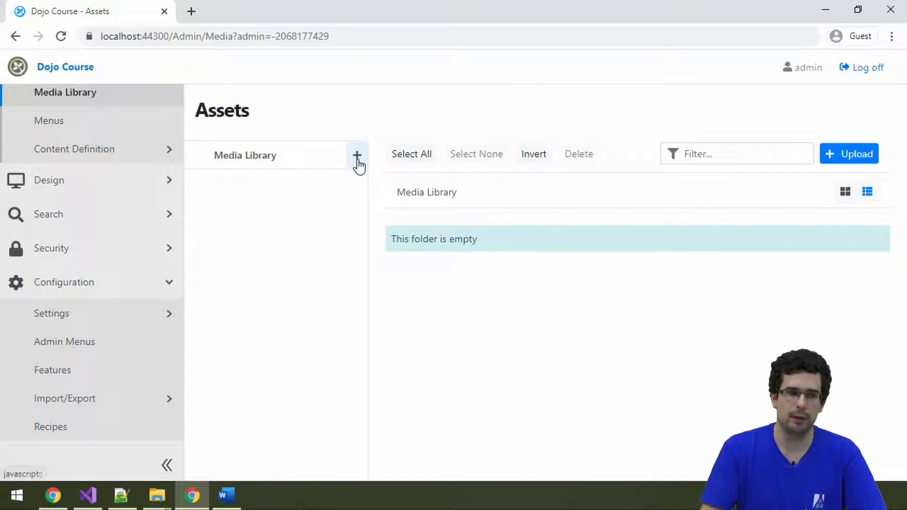
Create a new media folder named 'Kitties'
click(357, 156)
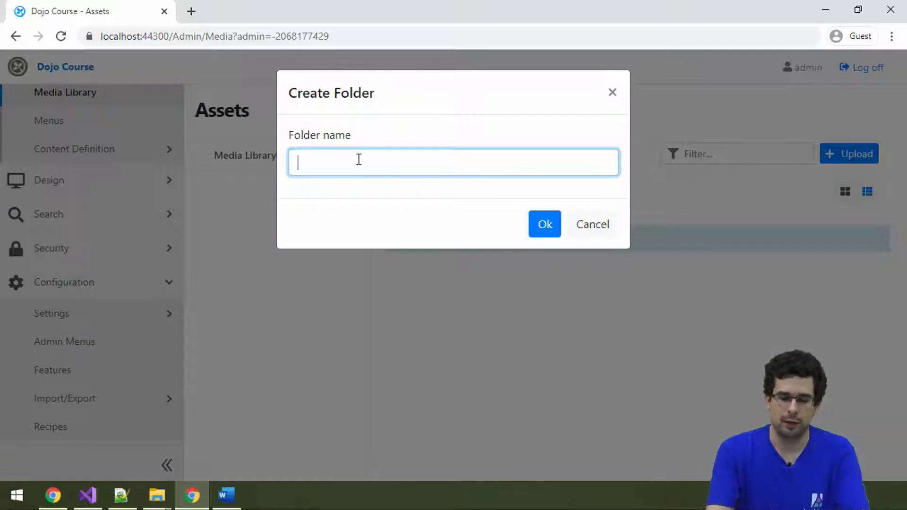
text(Kitties)
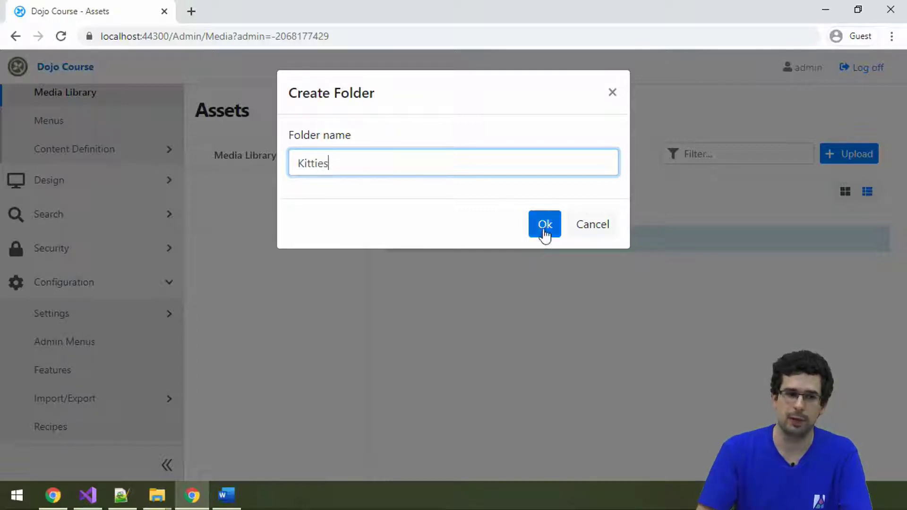
click(544, 225)
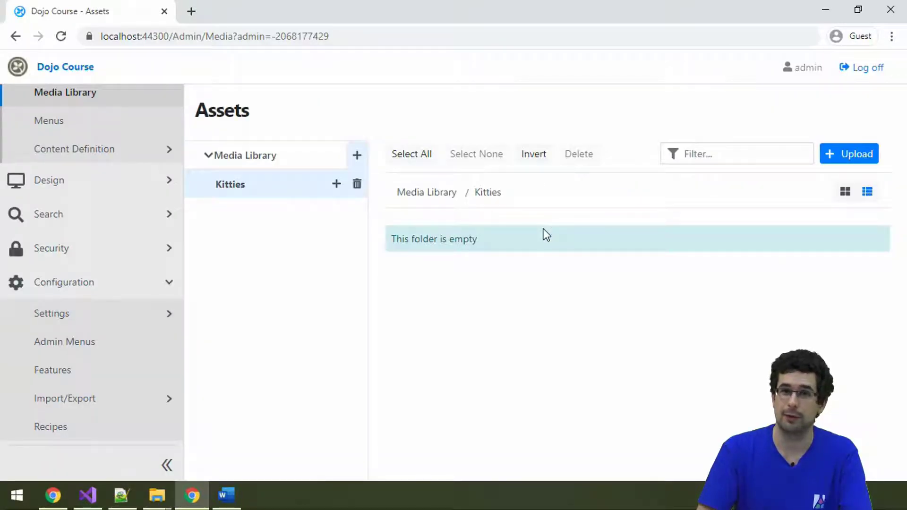
mouse_move(815, 152)
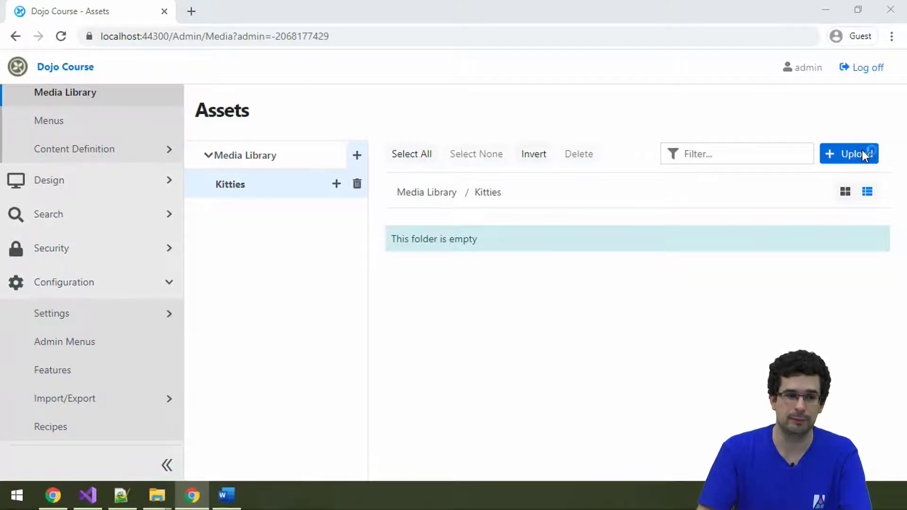
Upload kitten1.jpg, kitten2.jpg and kittens.jpg from the Desktop Kittens folder into Kitties
click(850, 153)
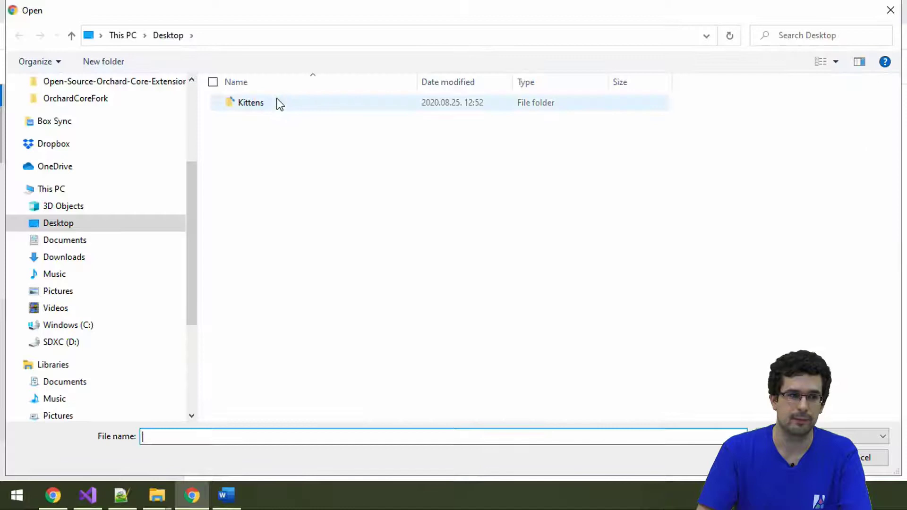
double_click(250, 103)
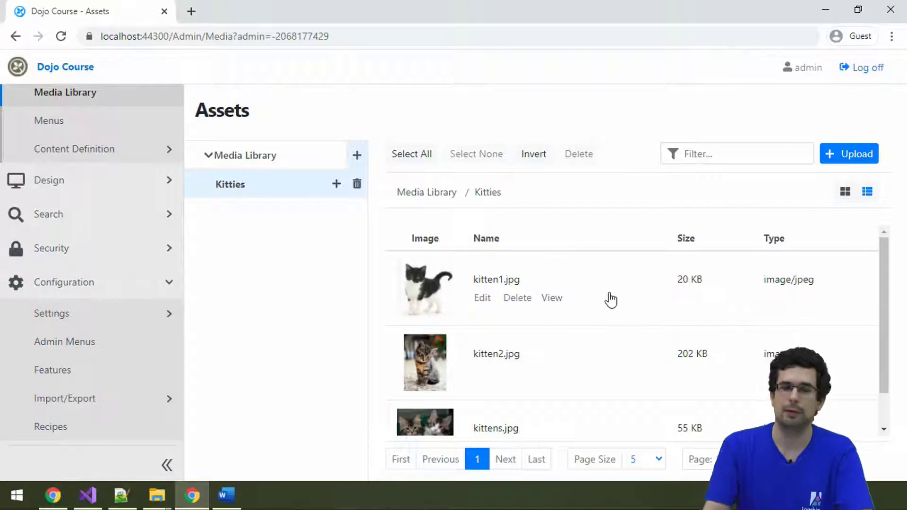
mouse_move(586, 321)
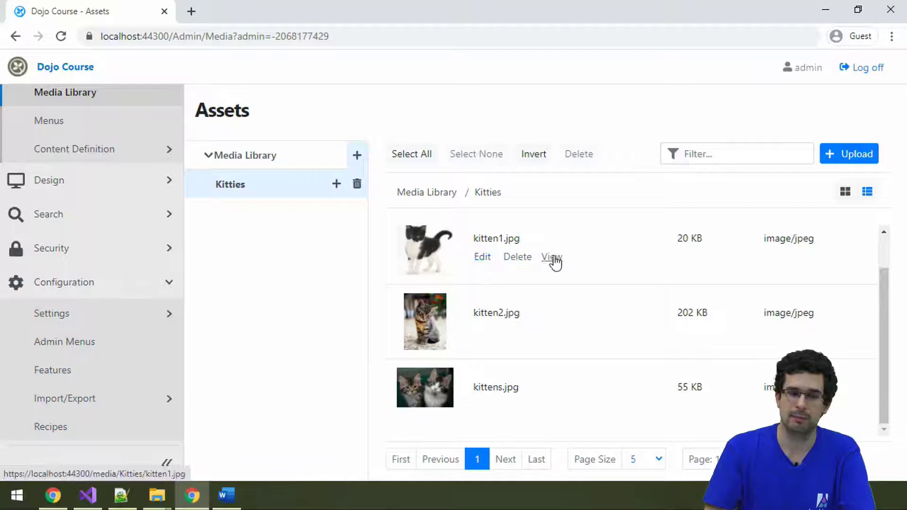
mouse_move(559, 261)
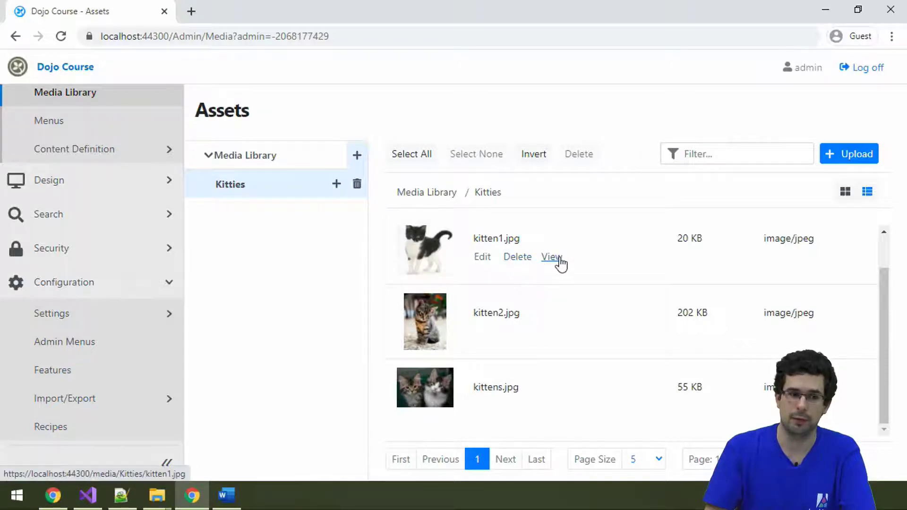
click(550, 257)
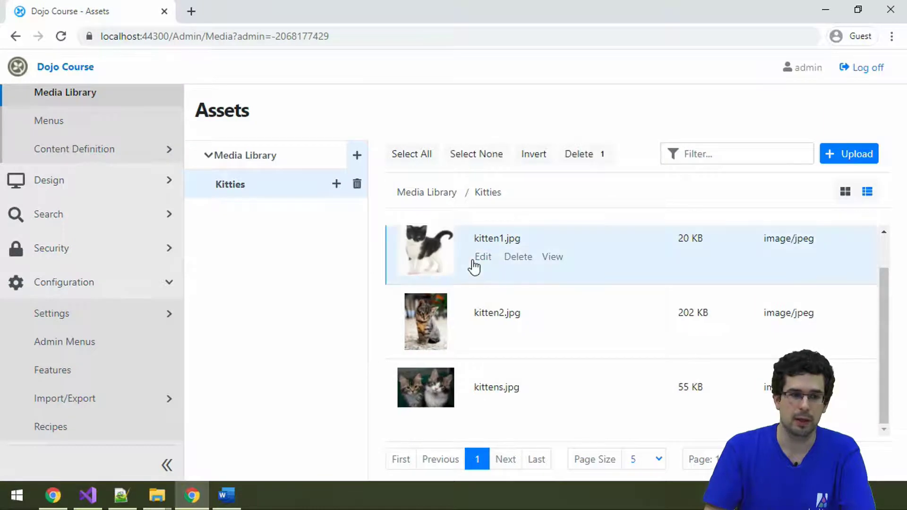
Cancel renaming kitten1.jpg, then switch the Kitties folder from thumbnails to a detailed list
click(483, 256)
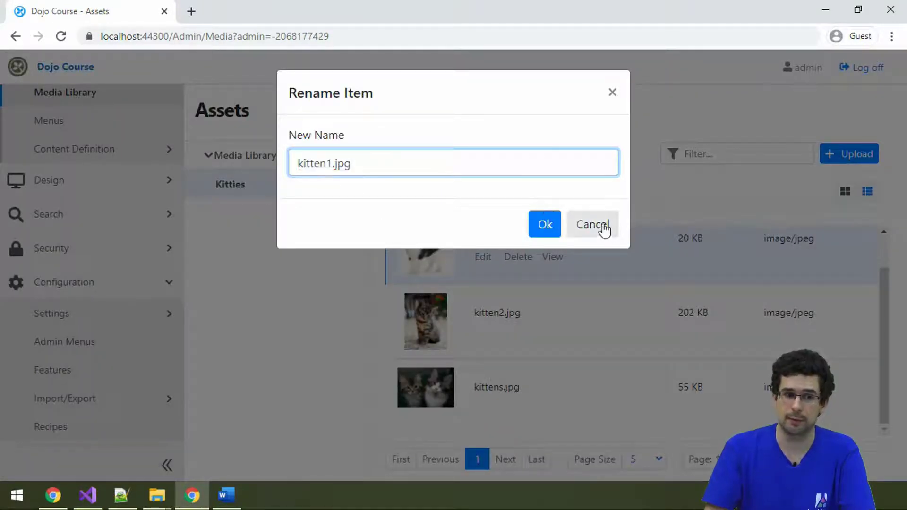
click(592, 224)
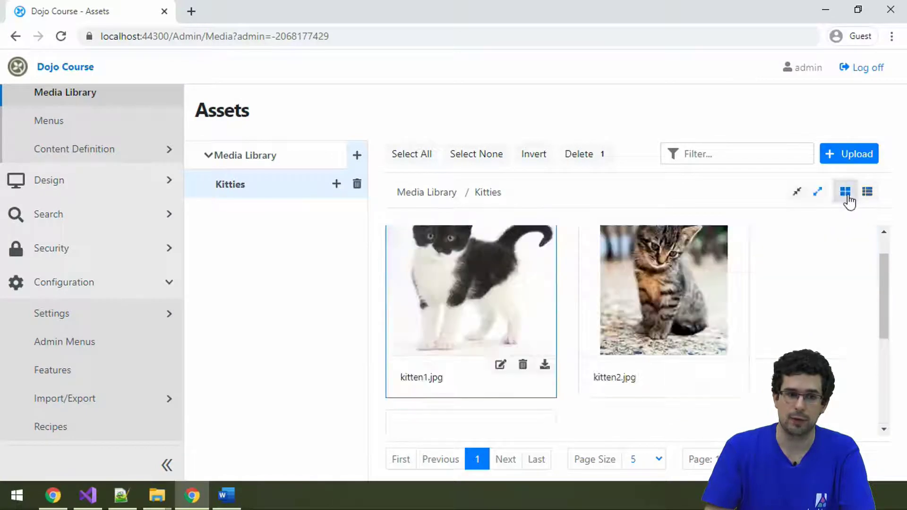
click(818, 192)
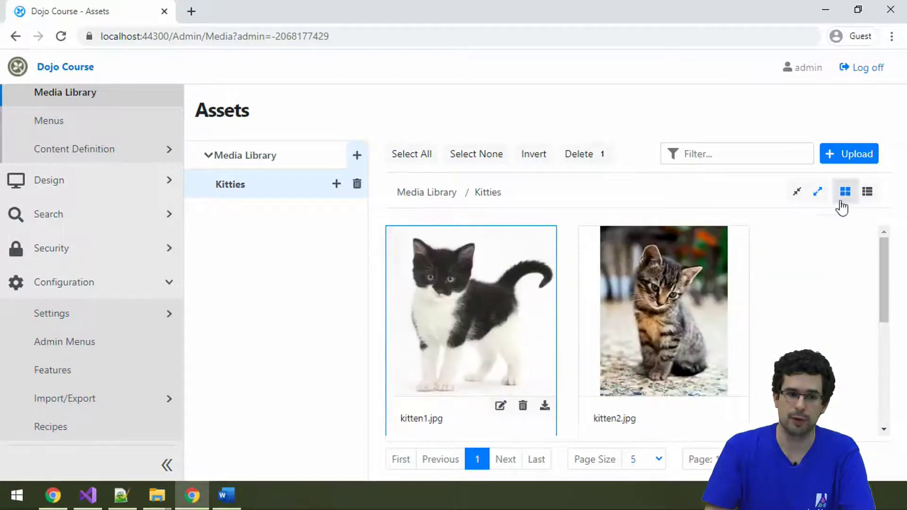
click(796, 191)
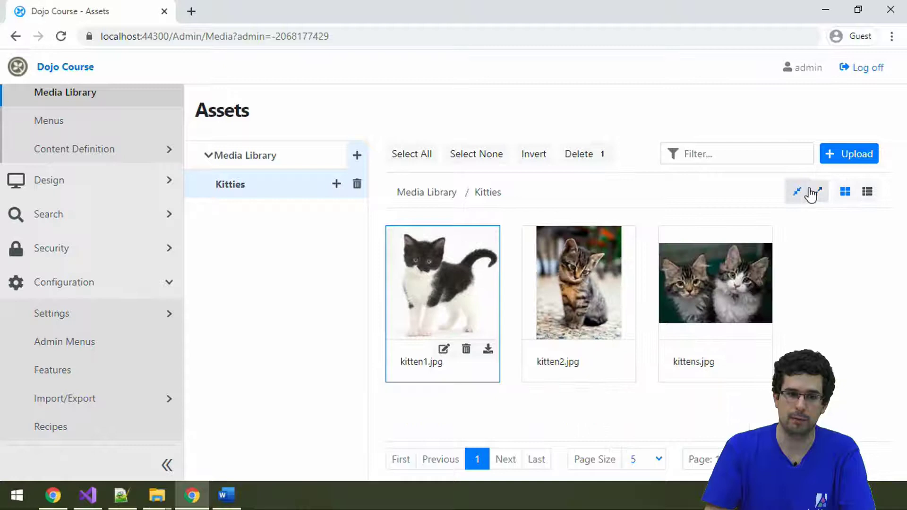
click(868, 191)
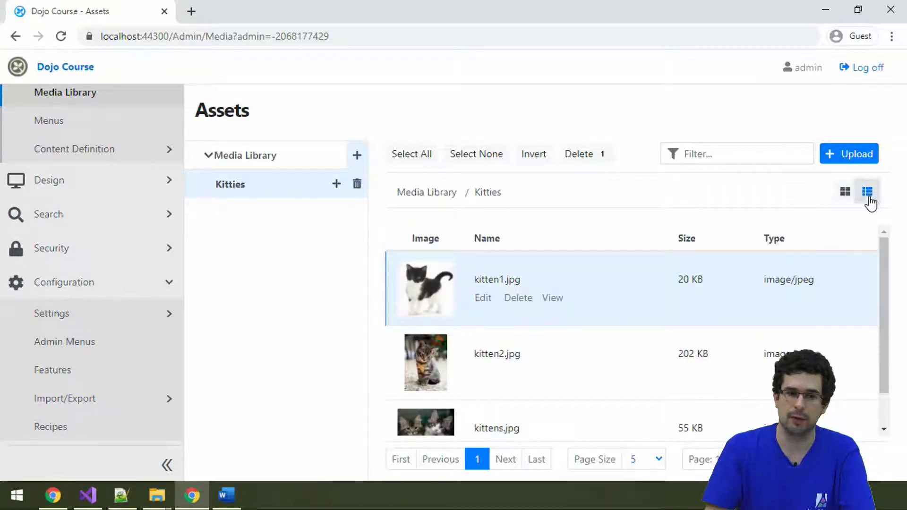
mouse_move(412, 154)
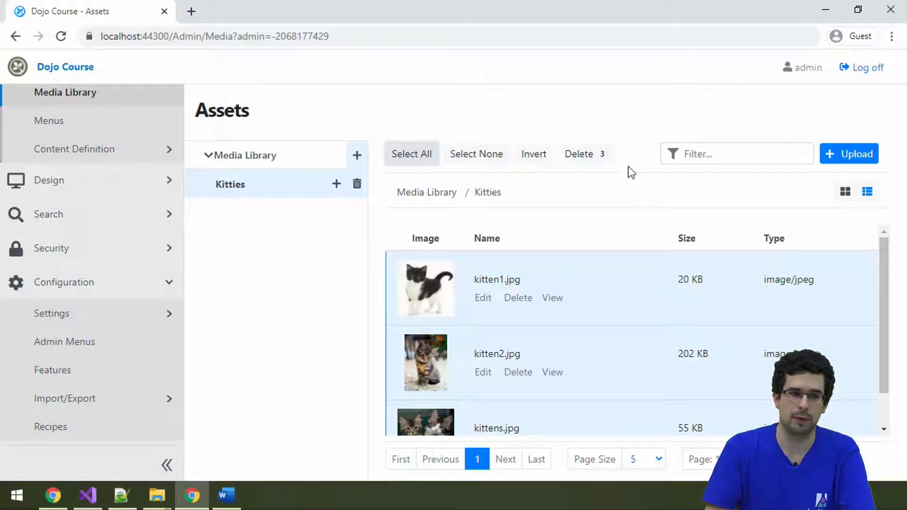
mouse_move(500, 231)
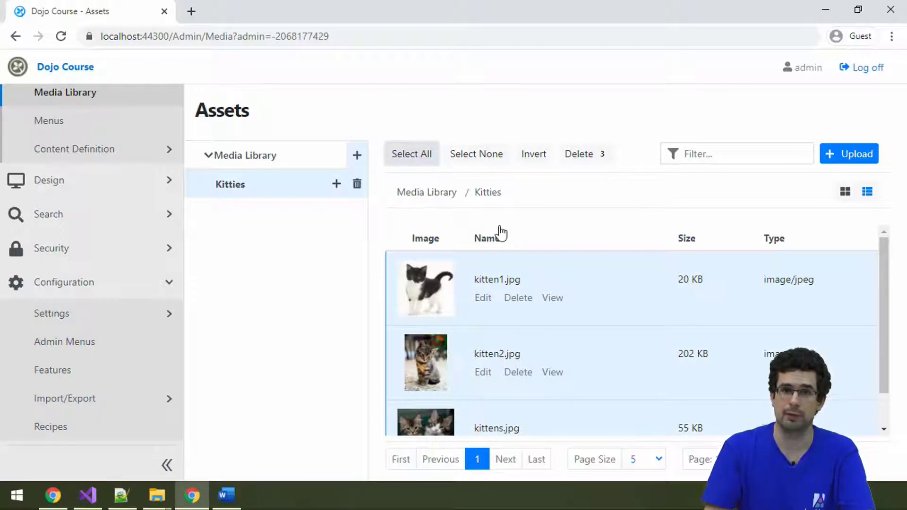
mouse_move(497, 219)
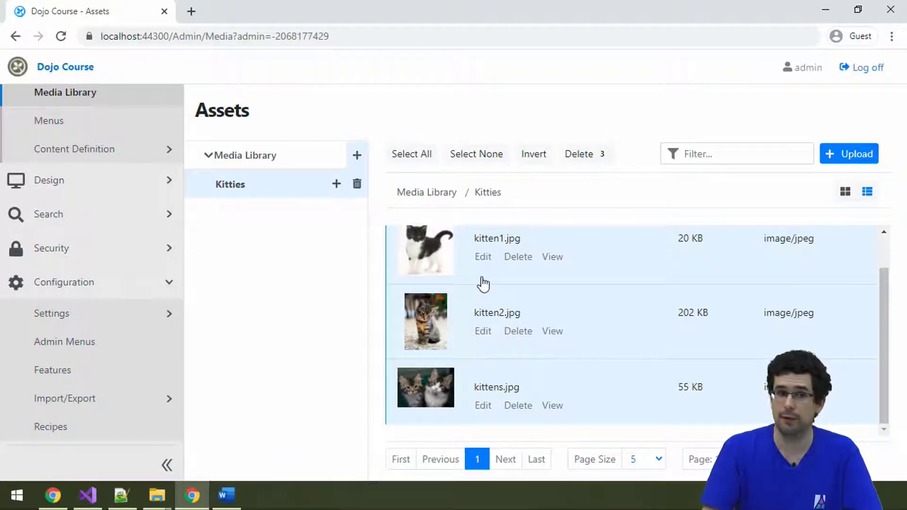
mouse_move(242, 253)
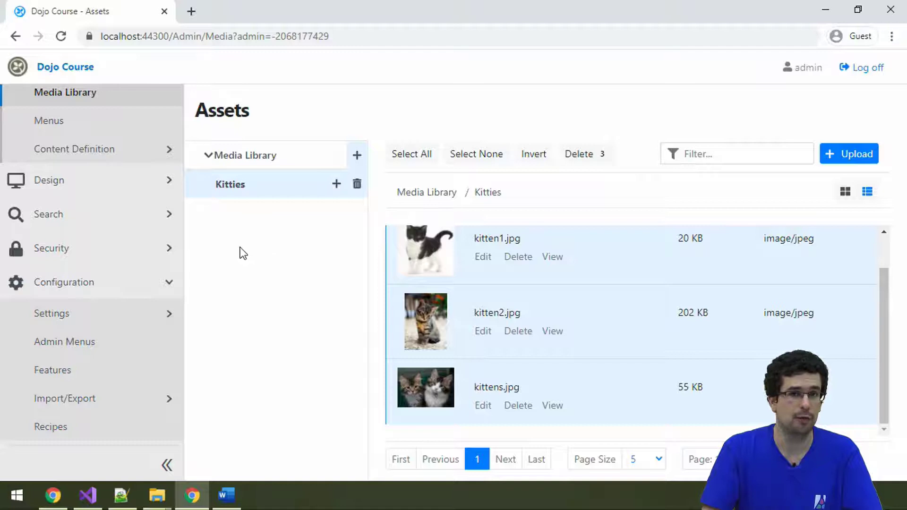
mouse_move(468, 238)
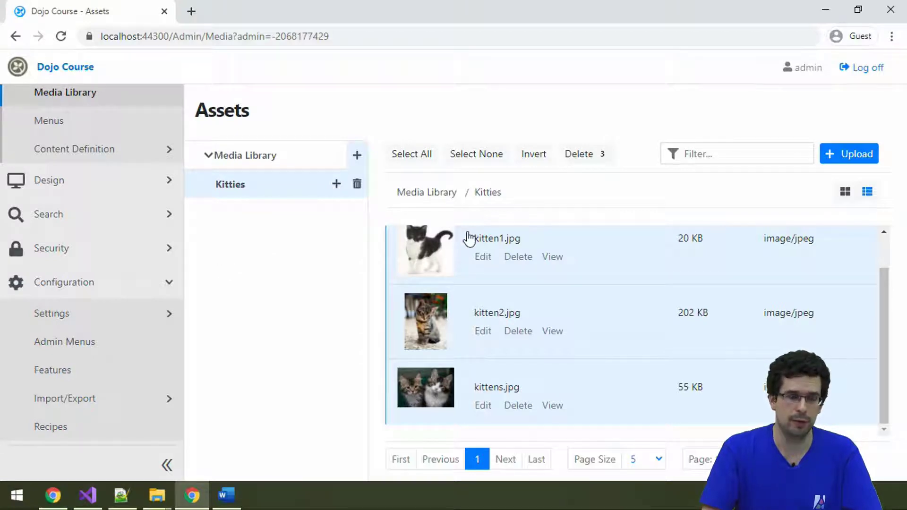
mouse_move(418, 268)
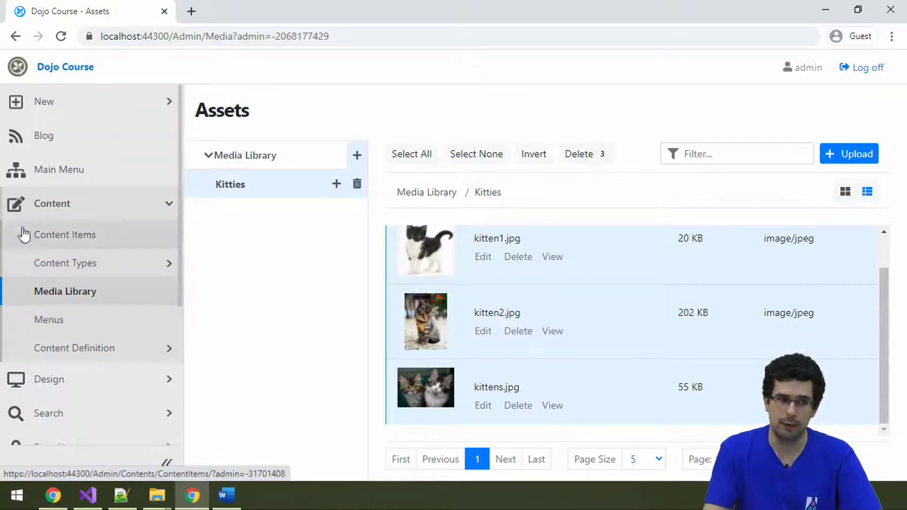
Open the exploration blog post from the Blog list for editing
click(44, 136)
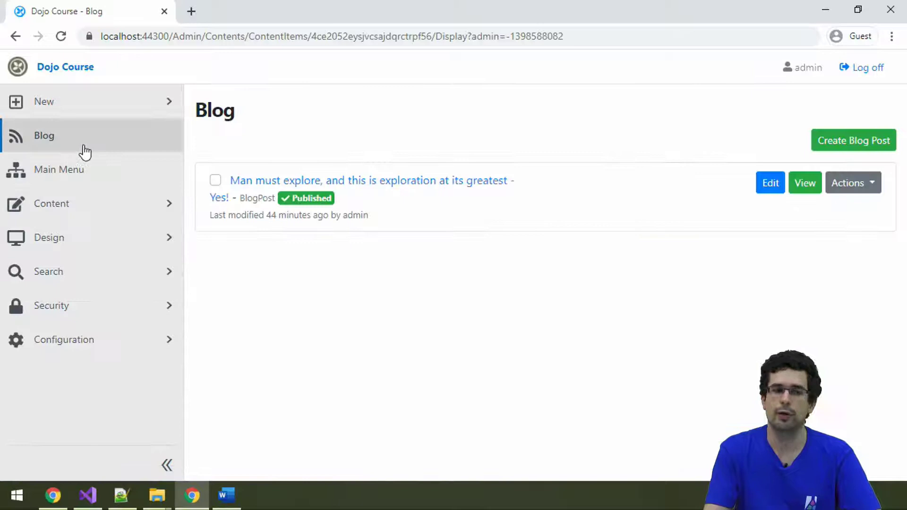
click(770, 183)
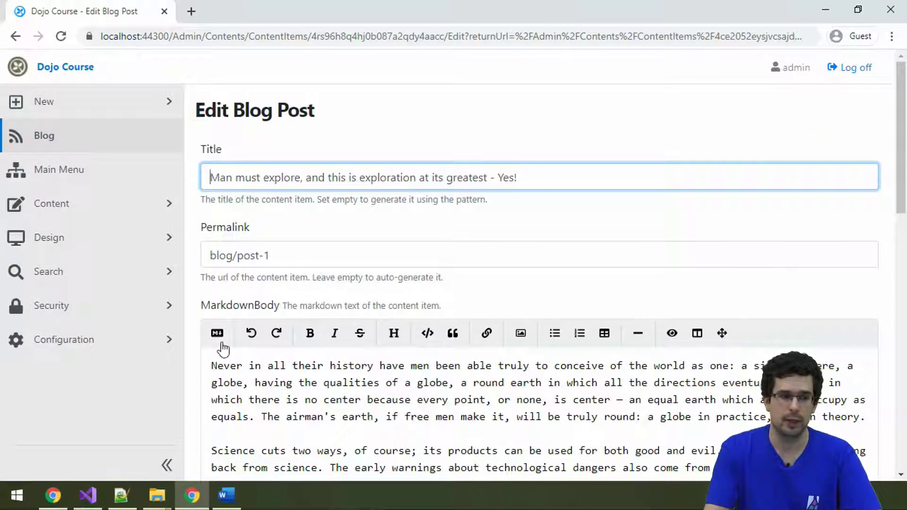
mouse_move(251, 333)
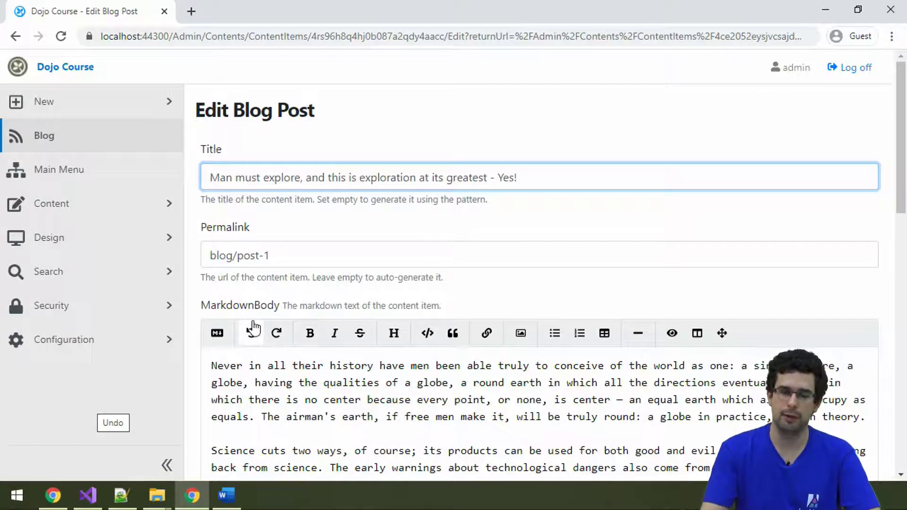
mouse_move(252, 327)
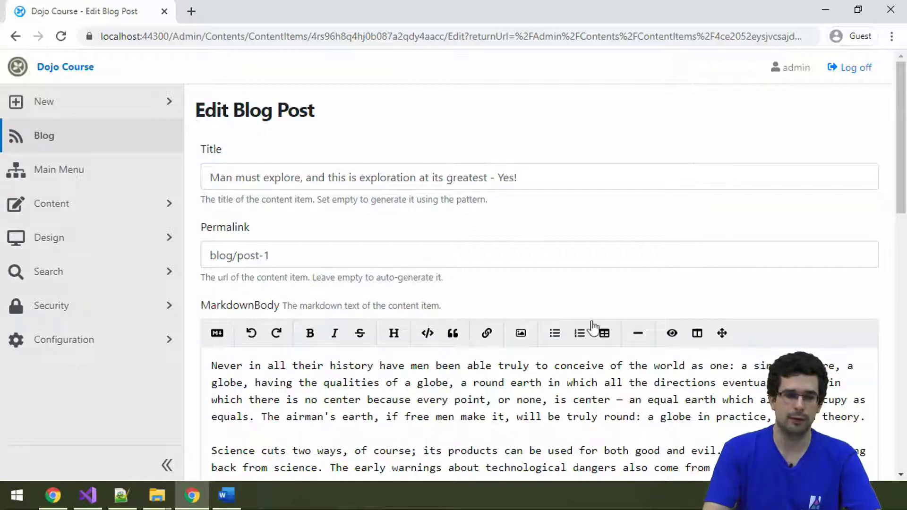
Insert an image shortcode for Kitties/kitten2.jpg at the top of the post body
click(520, 333)
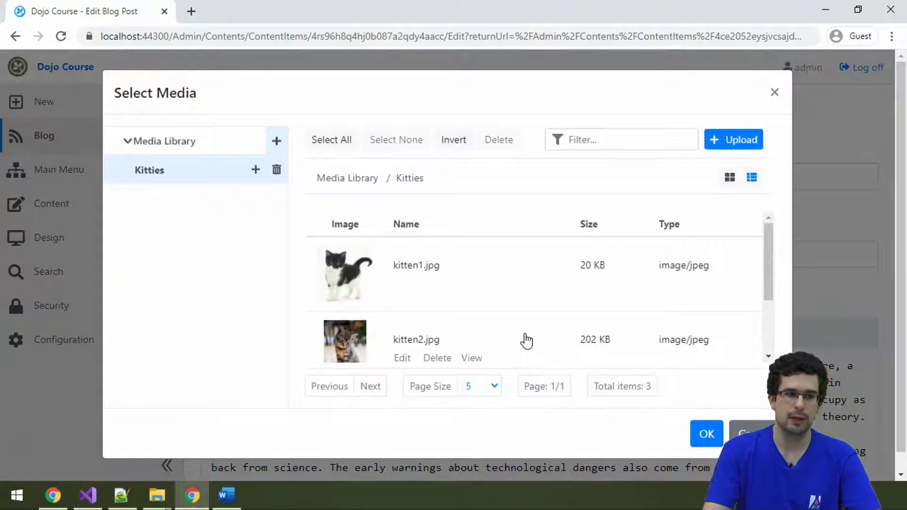
mouse_move(539, 279)
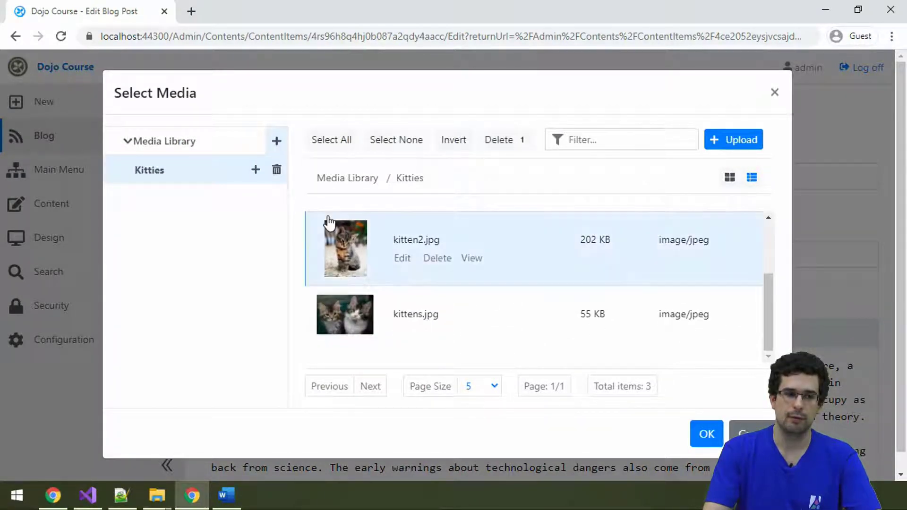
click(707, 434)
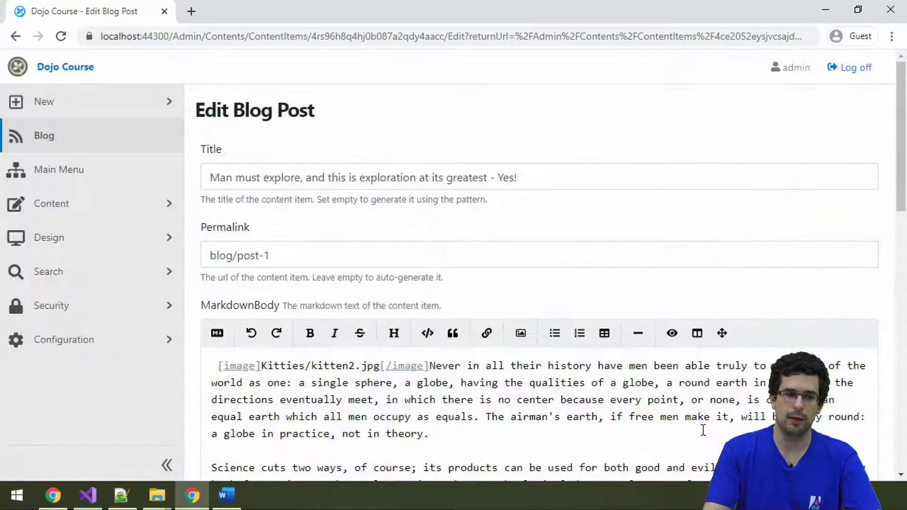
scroll(down, 3)
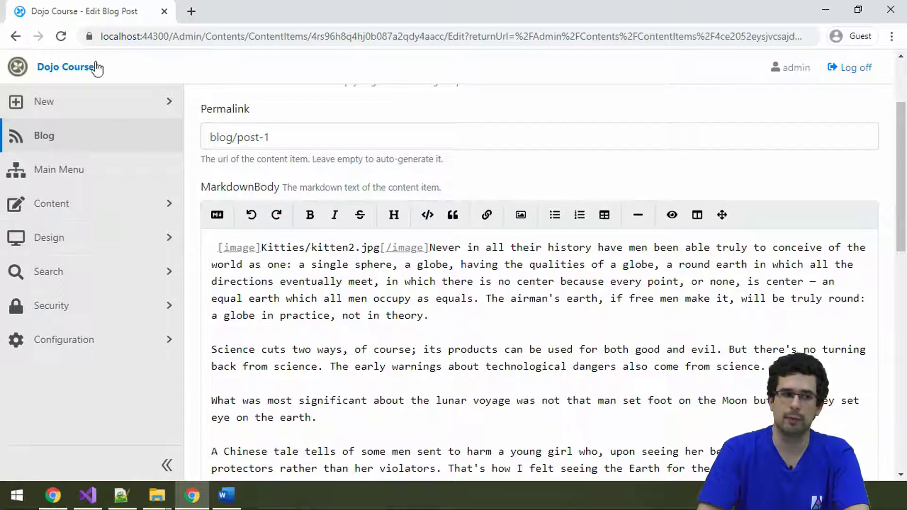
mouse_move(109, 222)
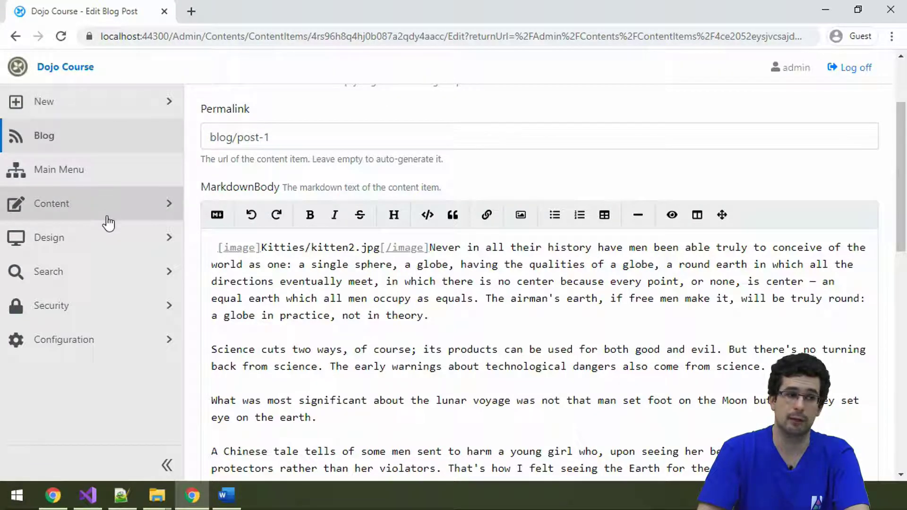
Open the Media Library in a new tab and view kitten1.jpg full-size
click(52, 204)
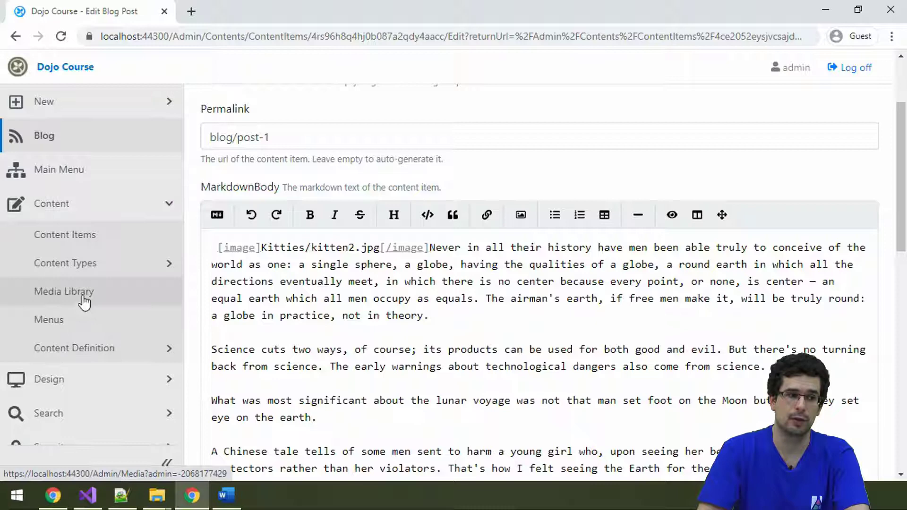
click(64, 291)
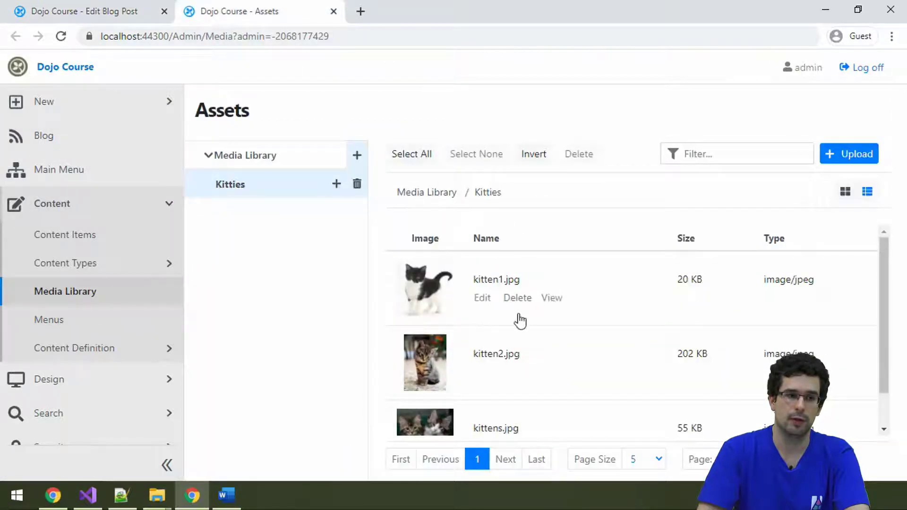
click(552, 298)
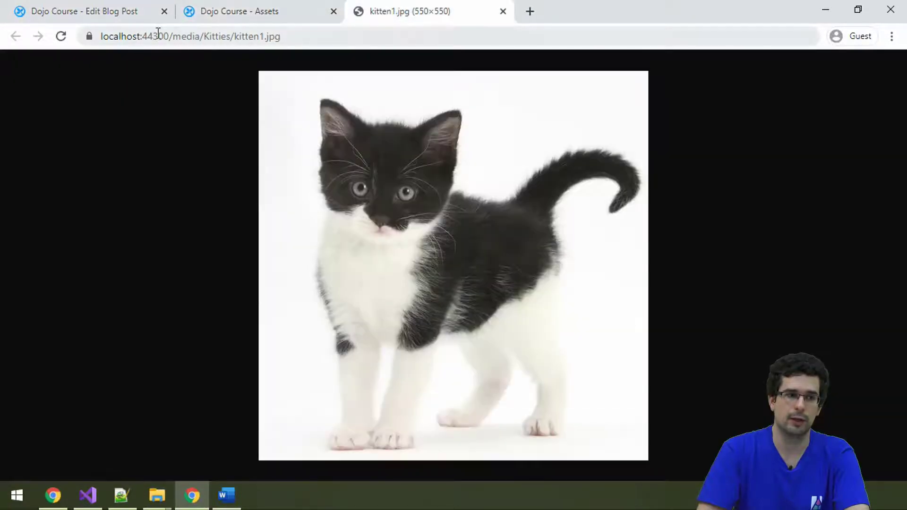
Inspect the /media/Kitties/kitten1.jpg address, then close the full-size image tab
click(191, 36)
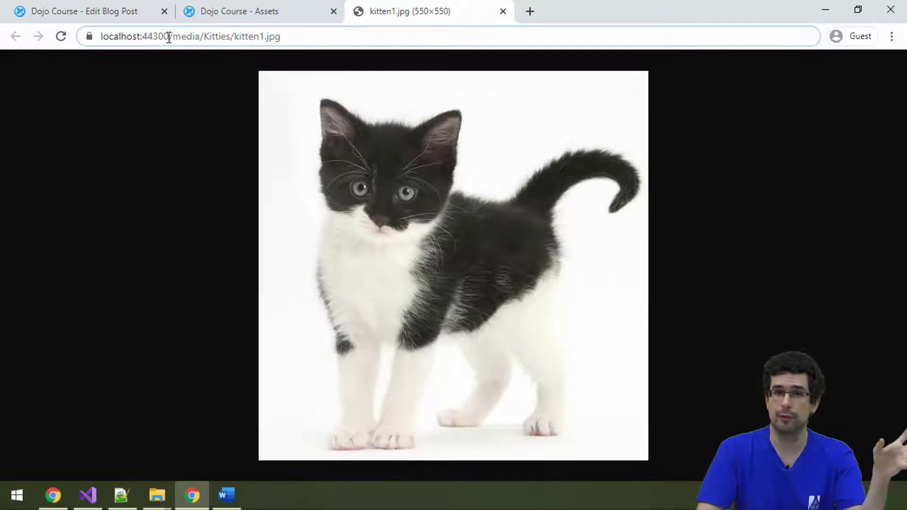
click(232, 35)
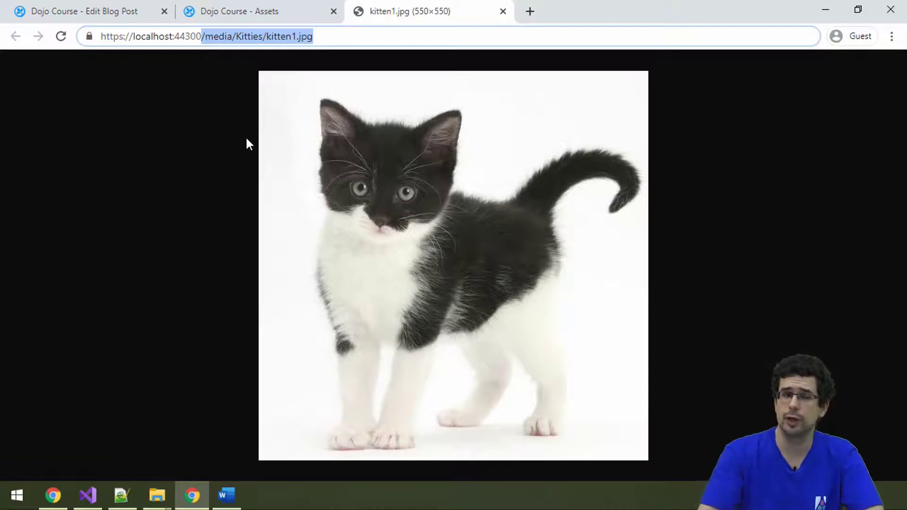
mouse_move(262, 110)
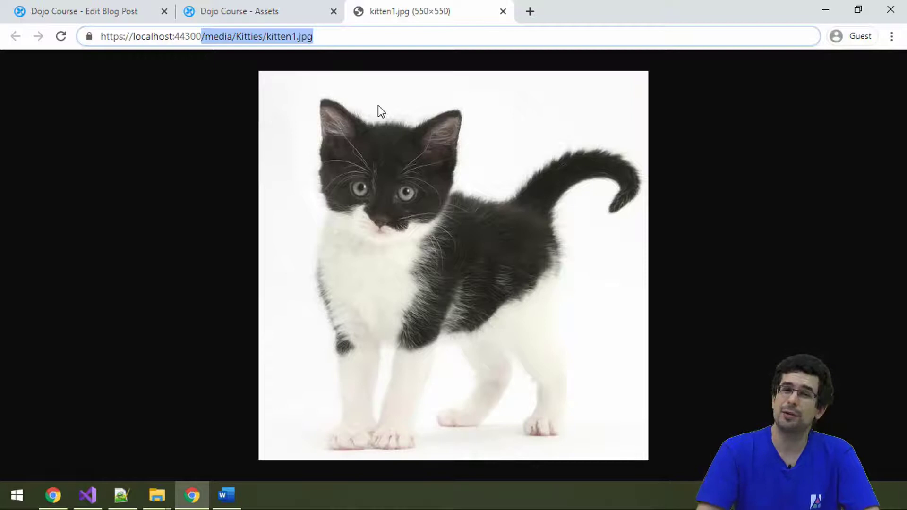
click(503, 11)
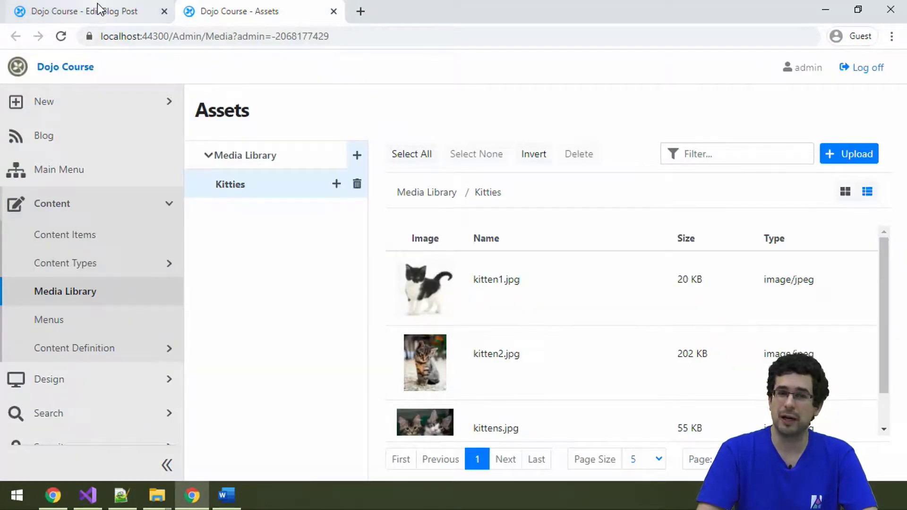
Preview the post to confirm kitten2.jpg appears above the body, then return to the editor
click(81, 11)
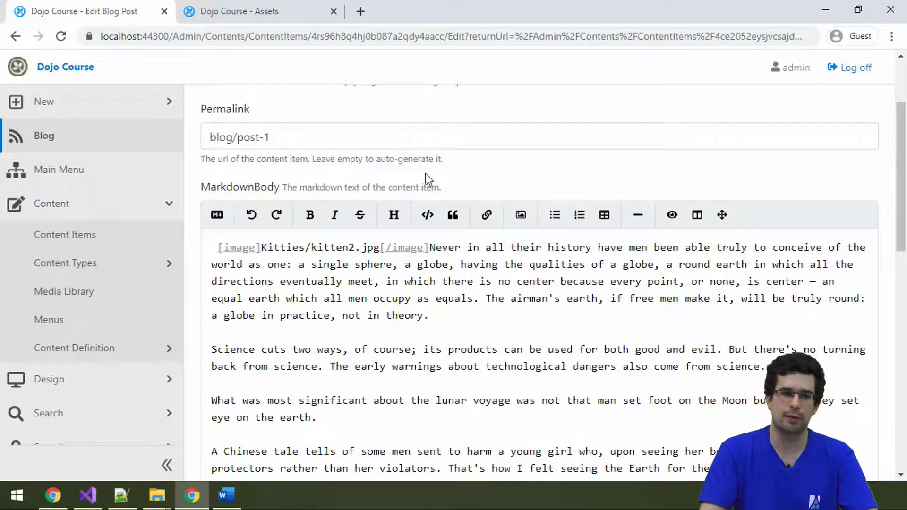
scroll(down, 3)
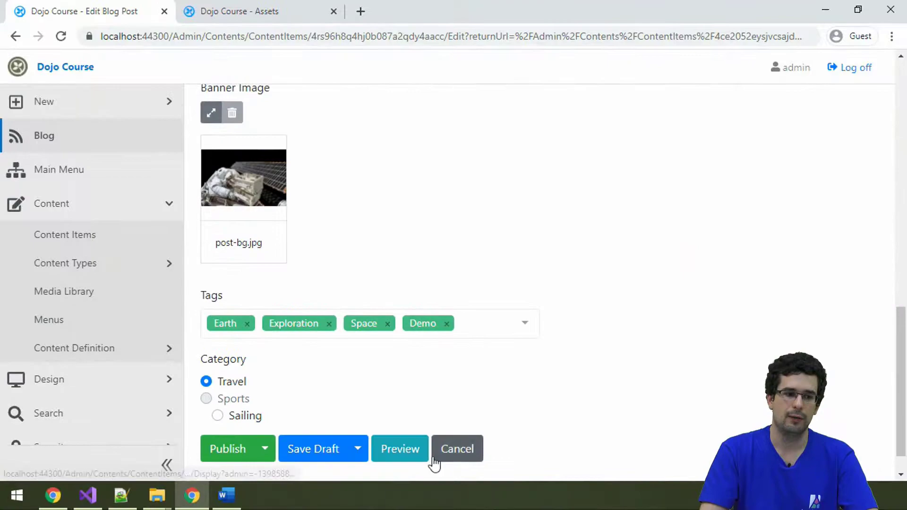
click(400, 449)
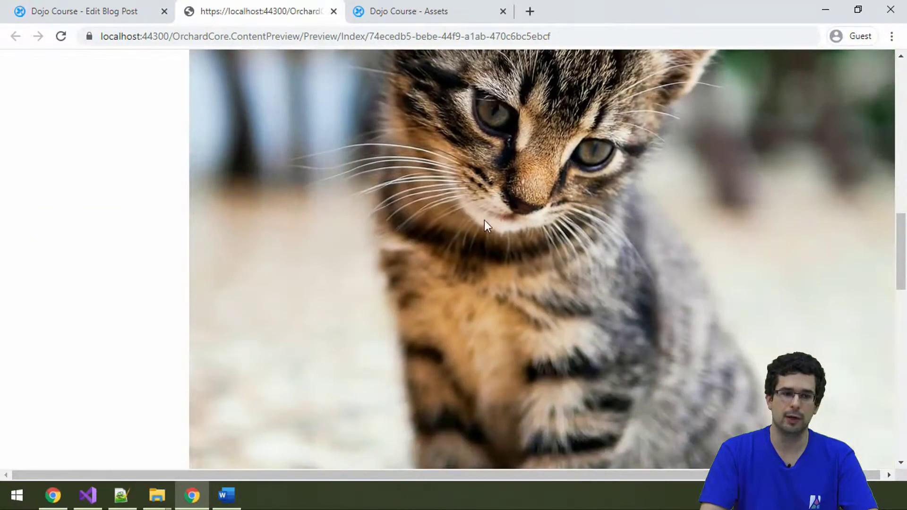
scroll(down, 3)
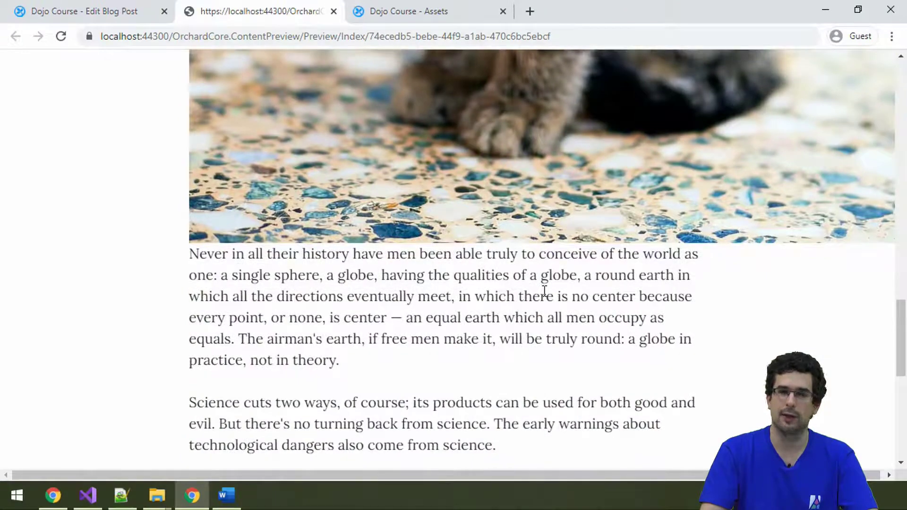
scroll(up, 3)
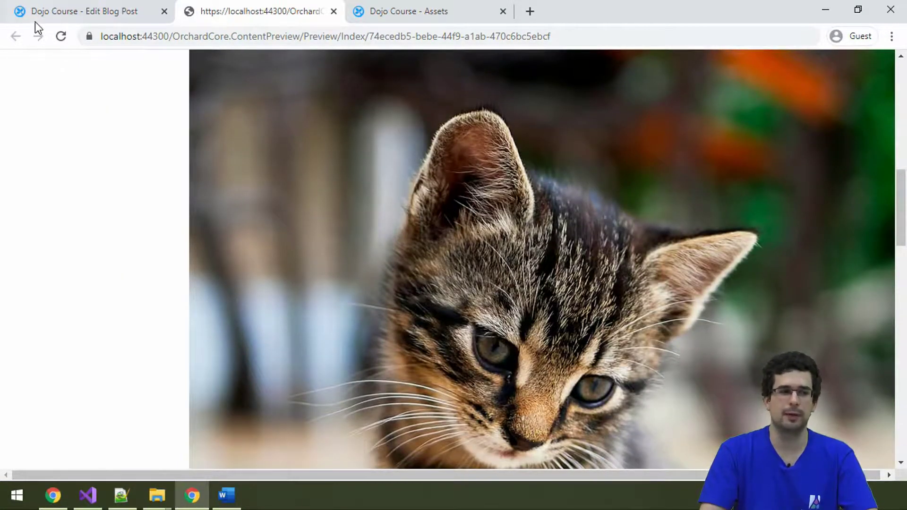
click(84, 11)
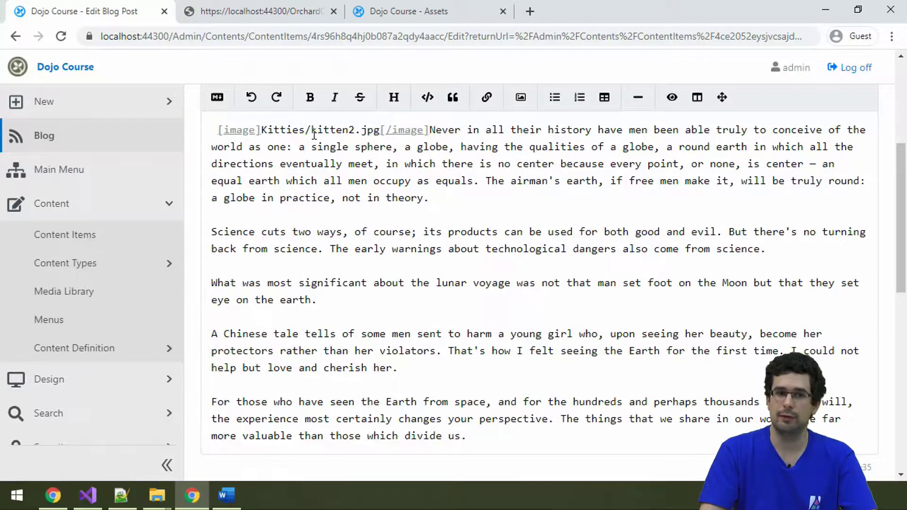
scroll(down, 3)
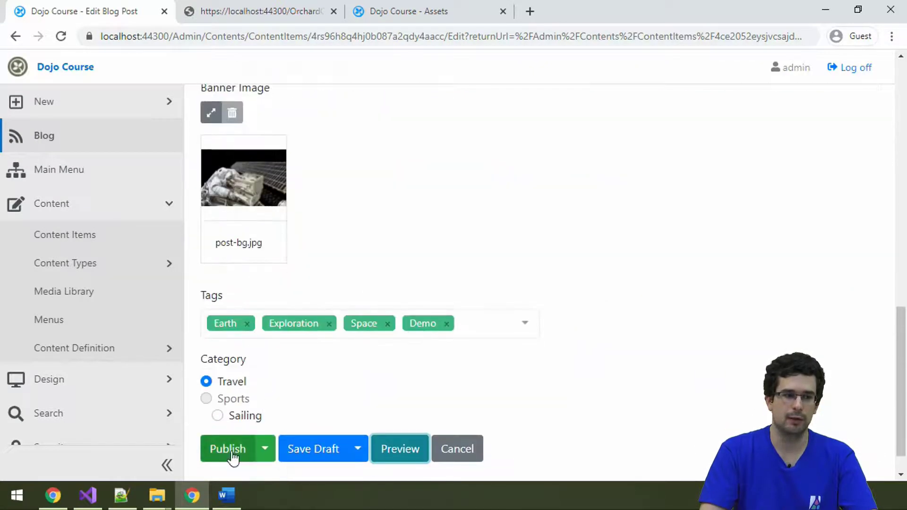
Publish the exploration post, then reopen it and scroll to the post-bg.jpg banner image field
click(227, 449)
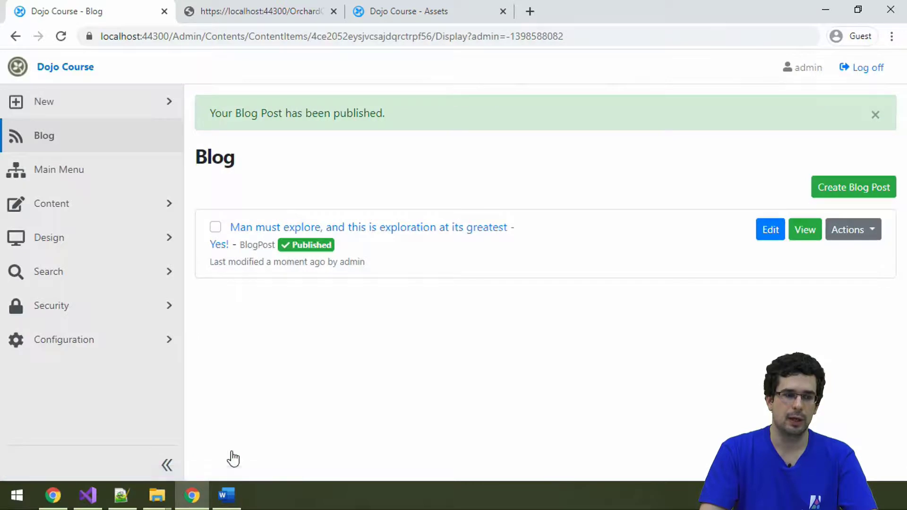
mouse_move(240, 219)
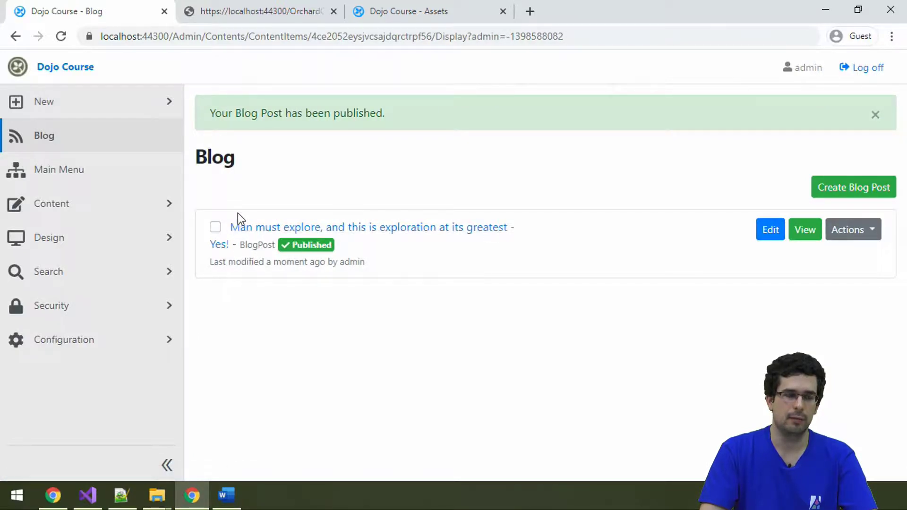
mouse_move(270, 225)
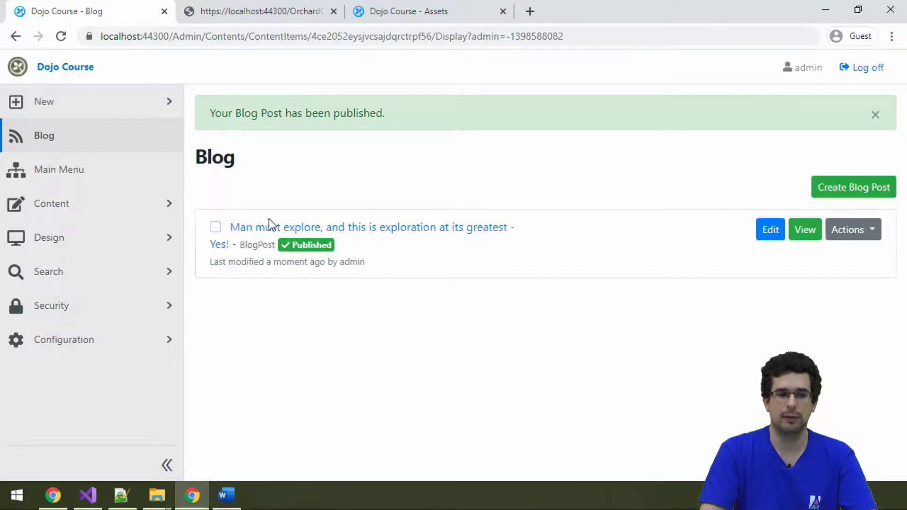
click(771, 230)
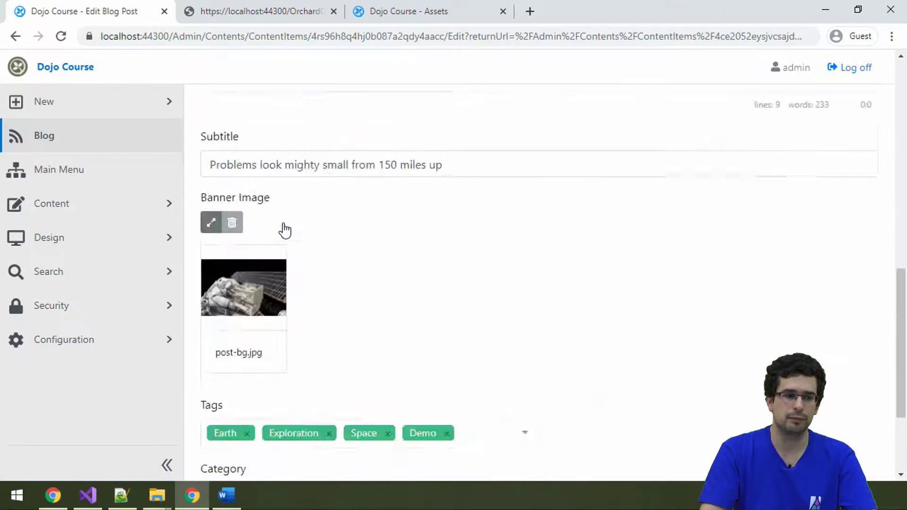
scroll(down, 3)
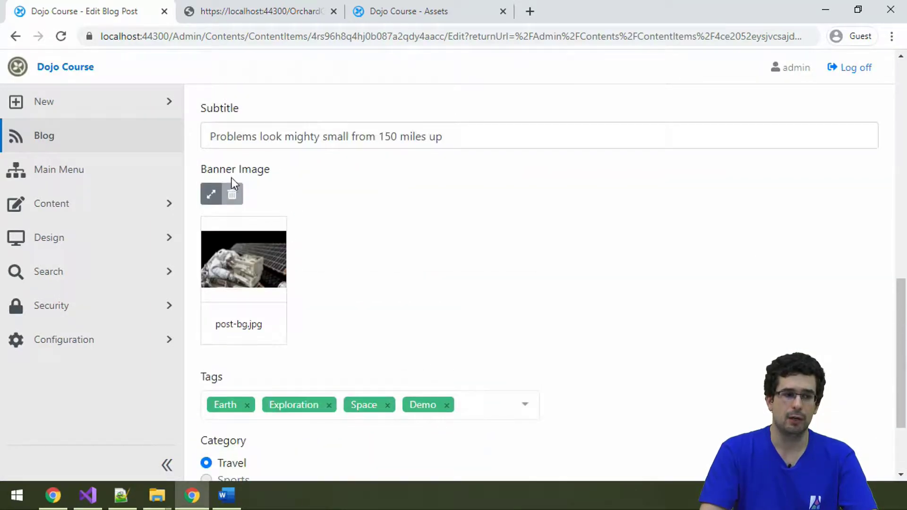
double_click(235, 169)
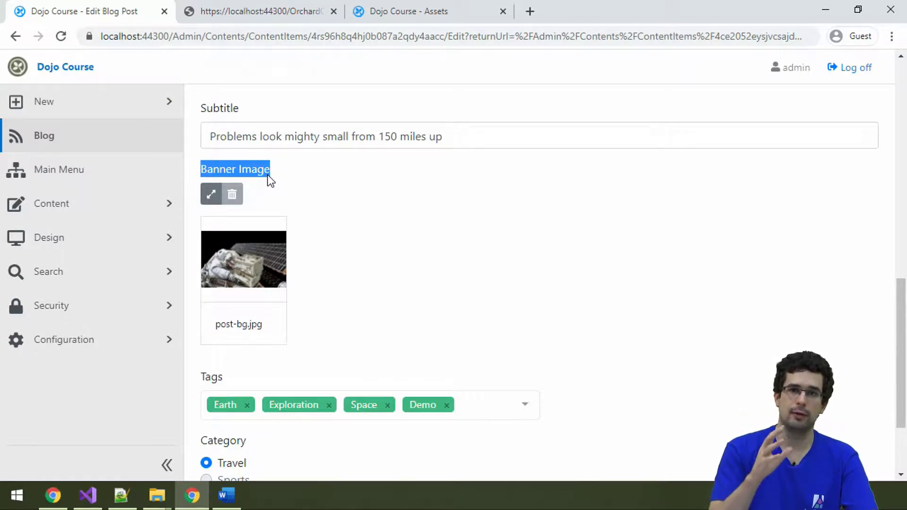
mouse_move(164, 181)
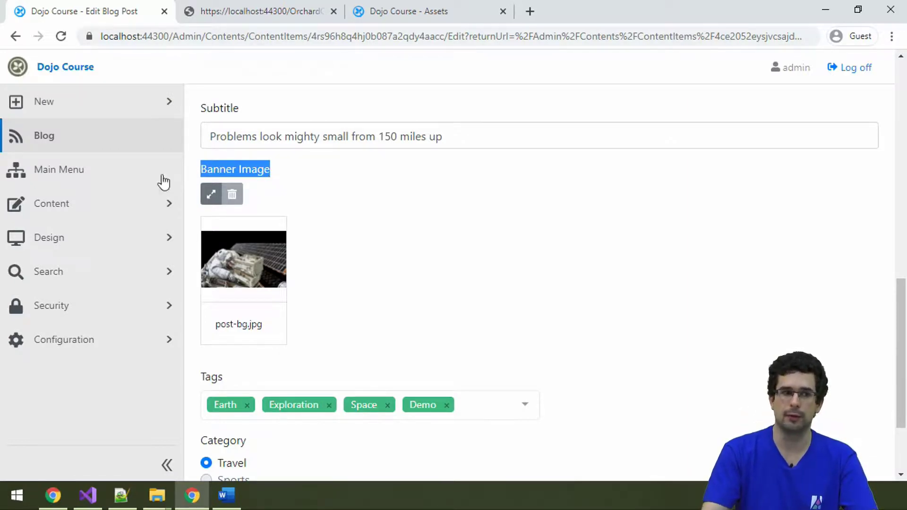
mouse_move(110, 119)
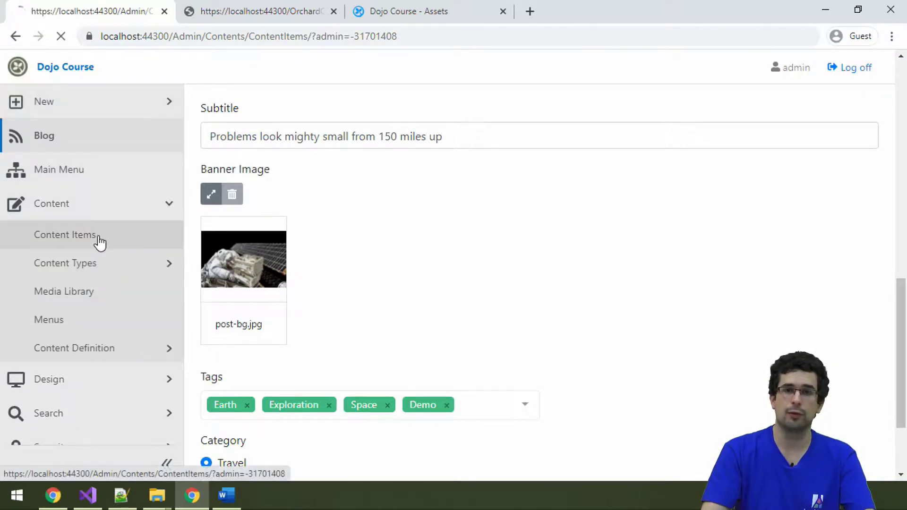
Add an Image widget showing kittens.jpg to the Demo again page
click(64, 235)
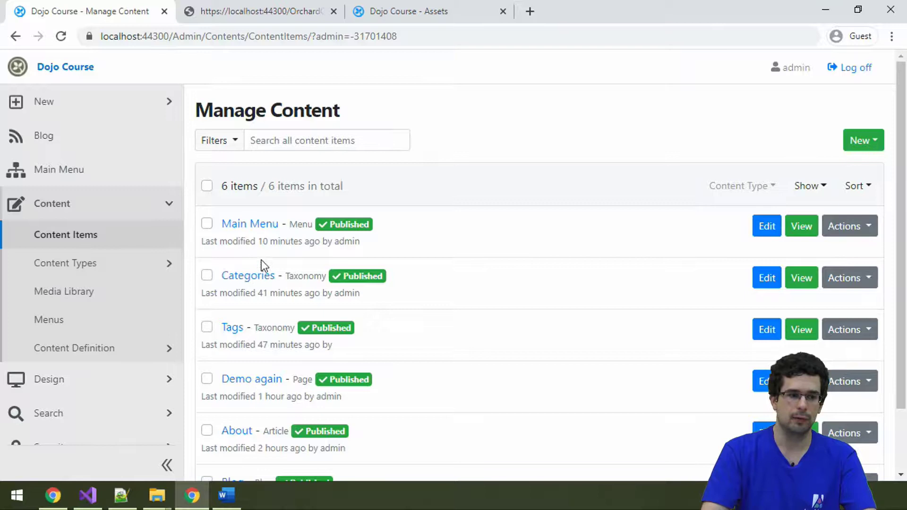
click(766, 381)
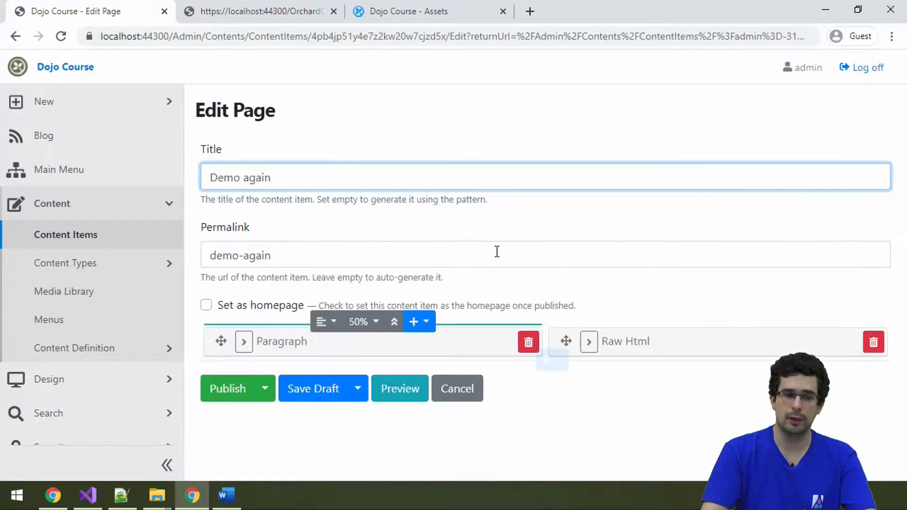
click(546, 361)
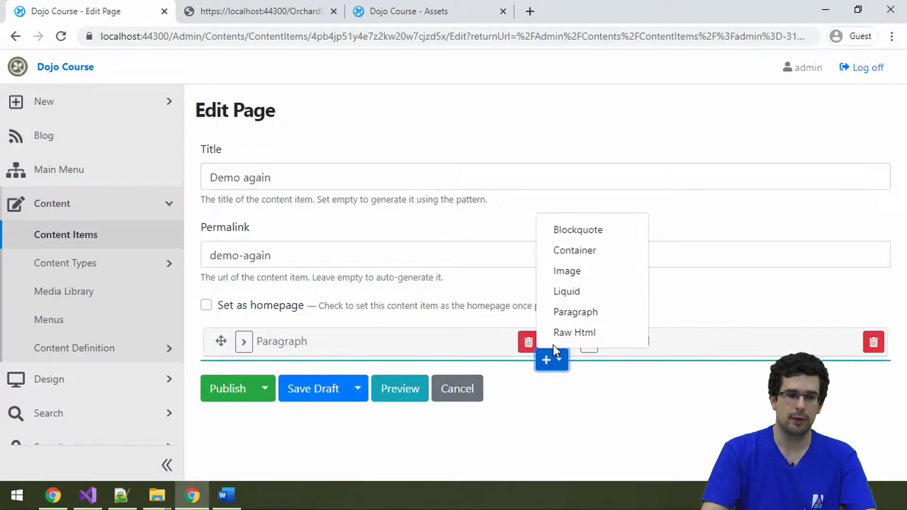
click(567, 271)
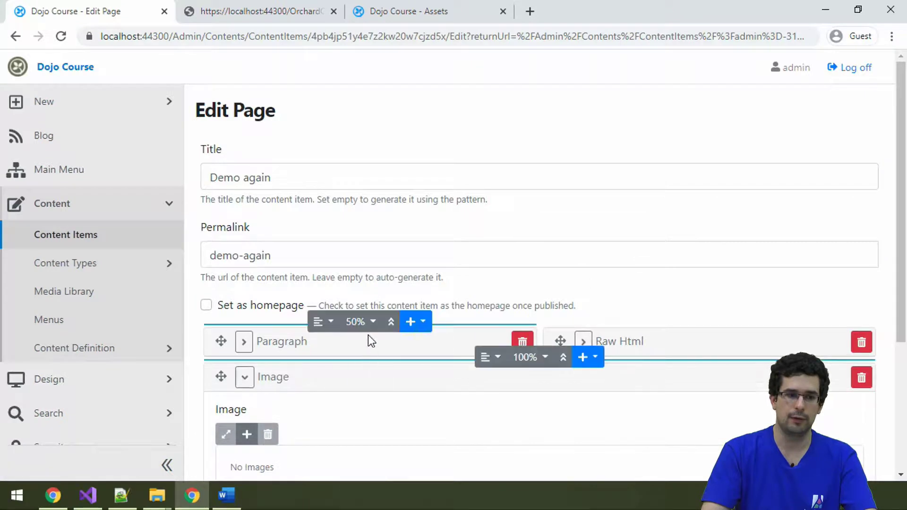
scroll(down, 3)
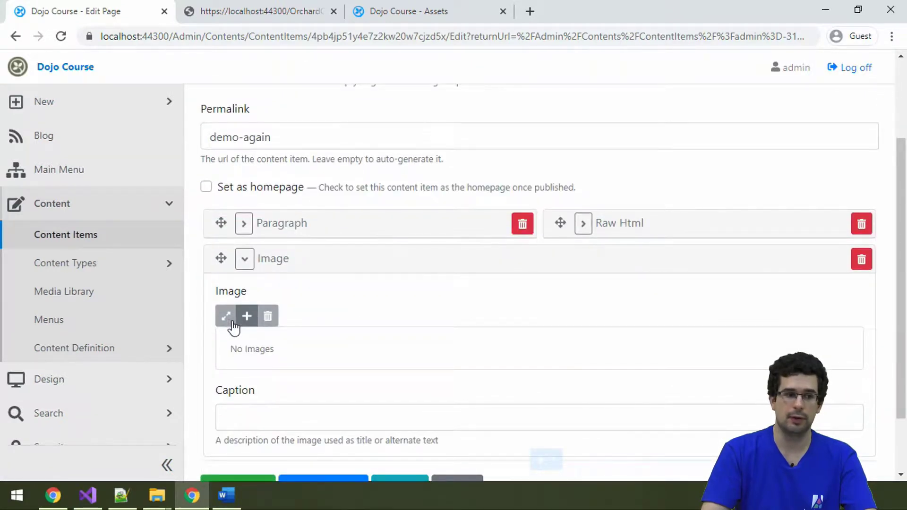
click(246, 316)
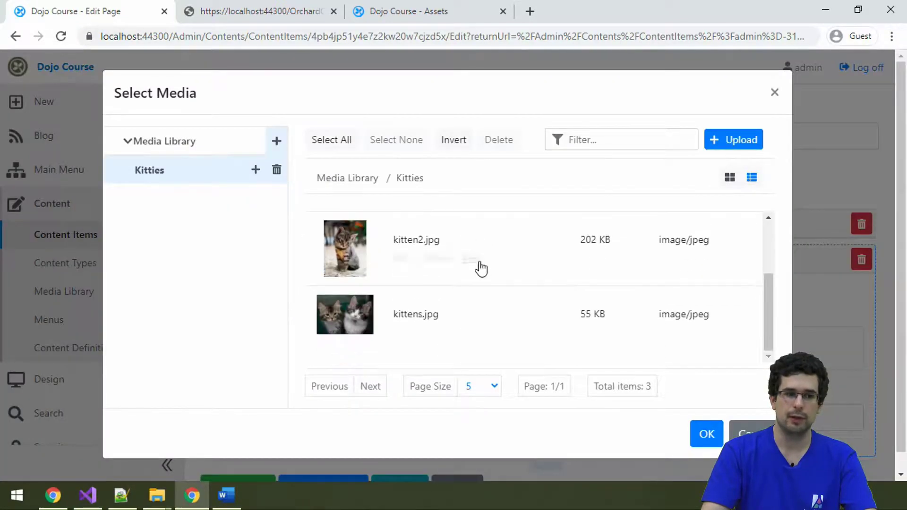
mouse_move(362, 243)
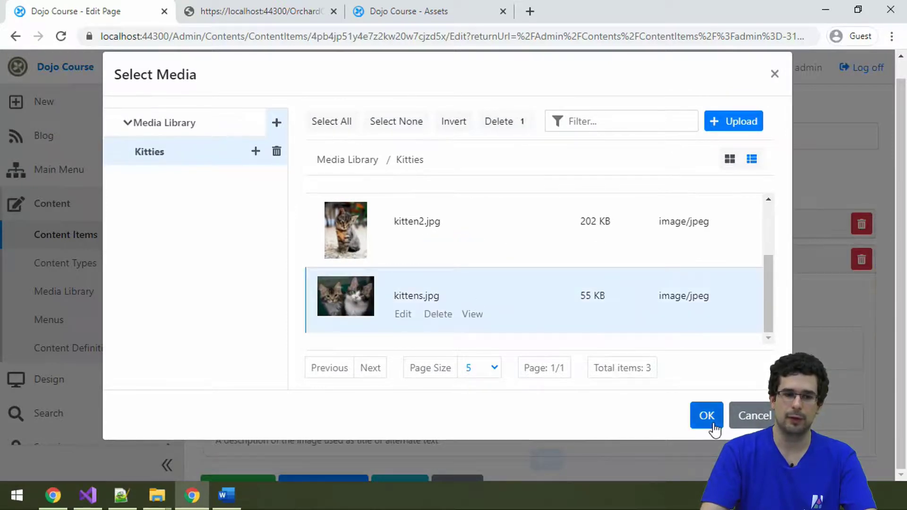
click(706, 415)
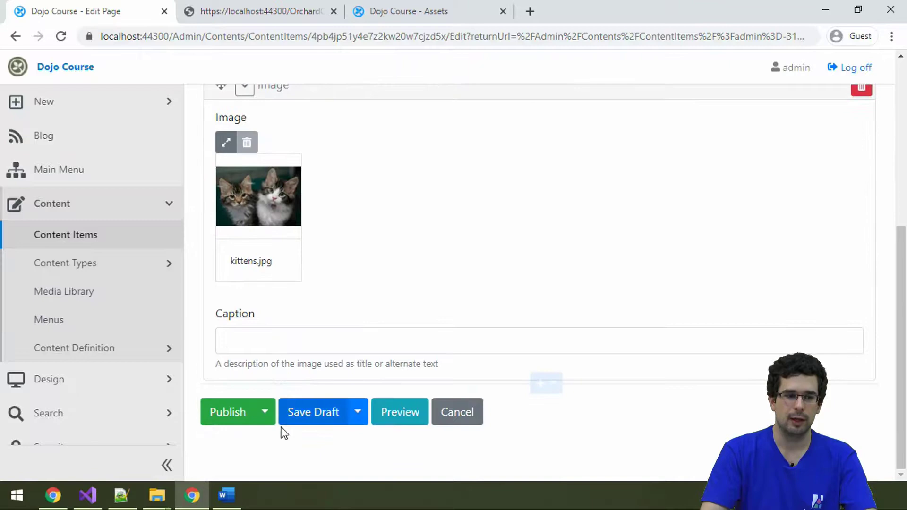
Preview the Demo again page with the kittens image, then publish it
click(399, 412)
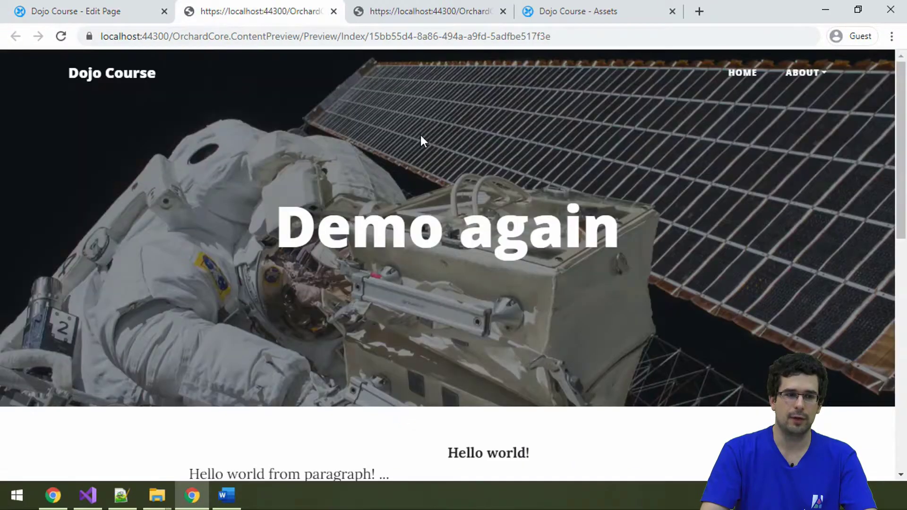
scroll(down, 3)
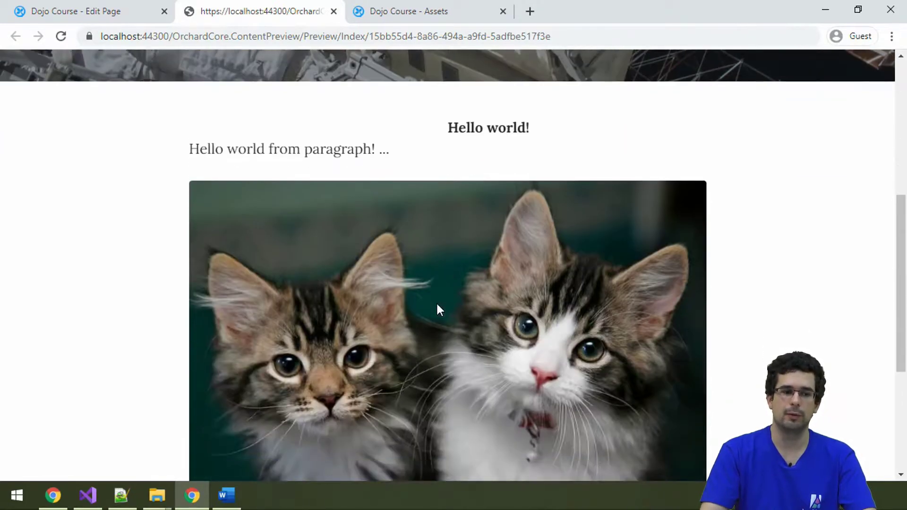
mouse_move(137, 44)
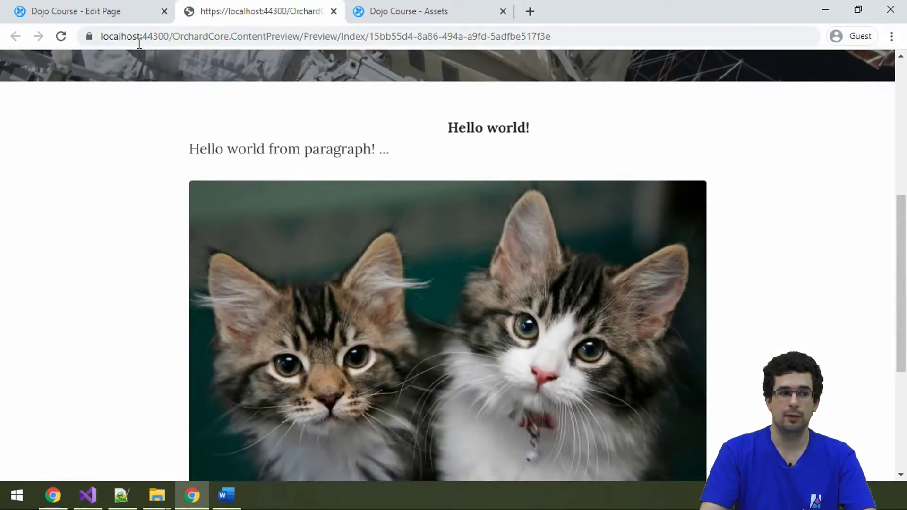
click(87, 11)
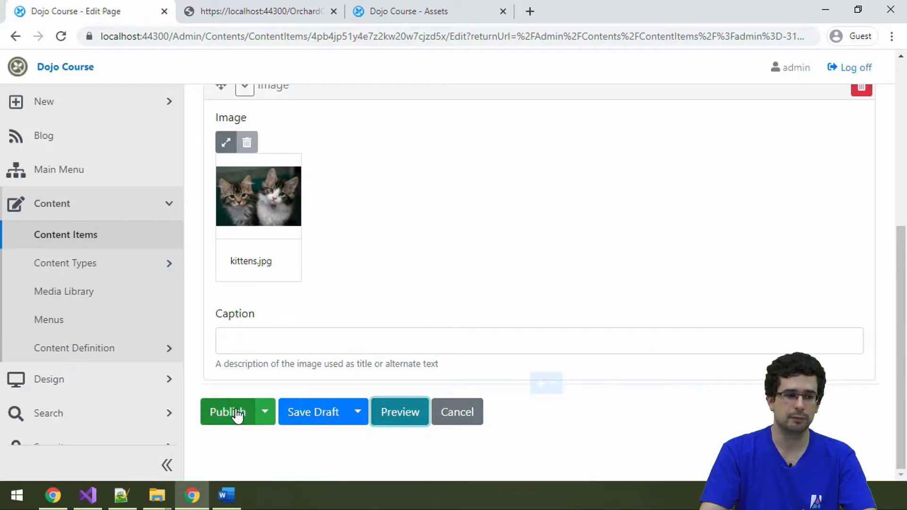
click(227, 412)
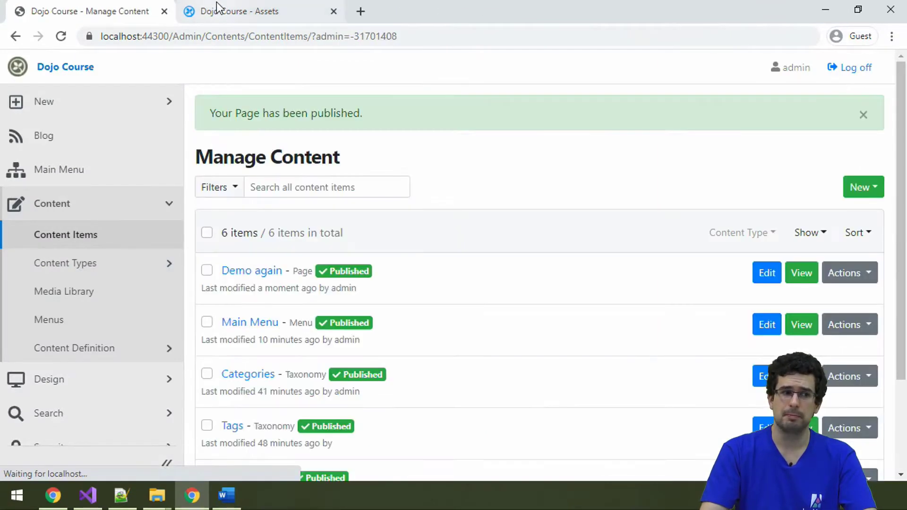